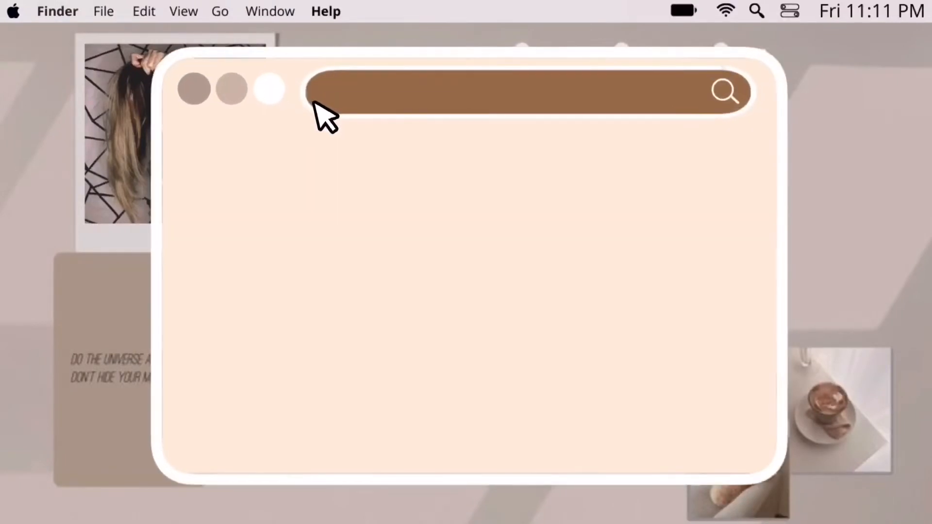
Search 'Title Ideas in Ms Word and ppt' and reveal the finished Word page of title designs.
text(Title Ideas in Ms Word)
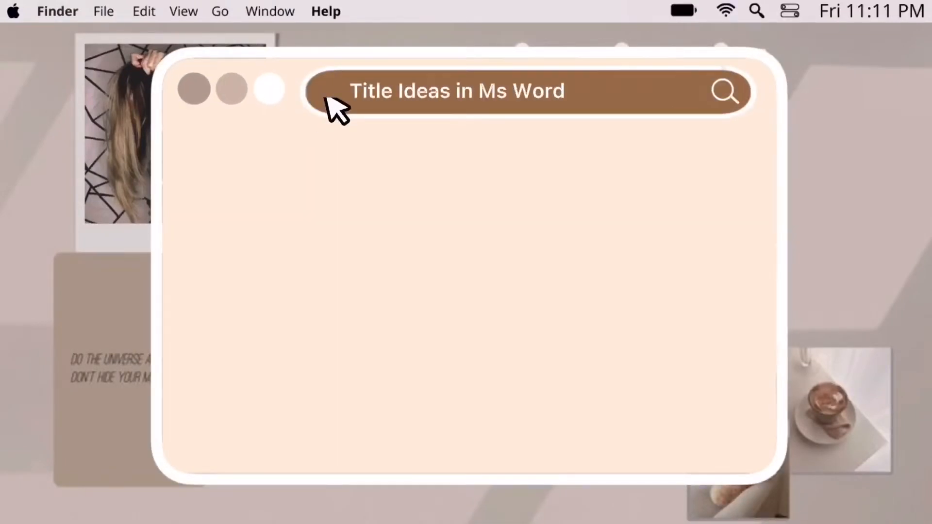
text(and ppt)
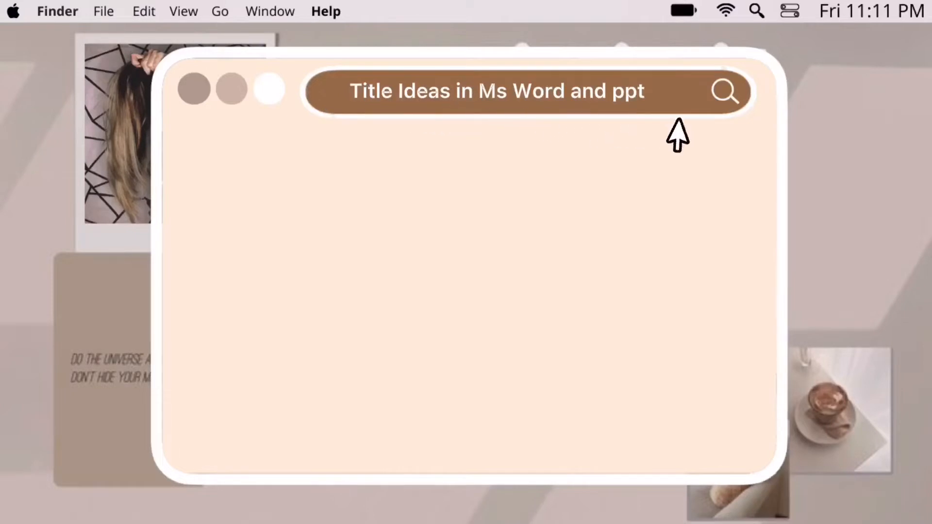
click(726, 92)
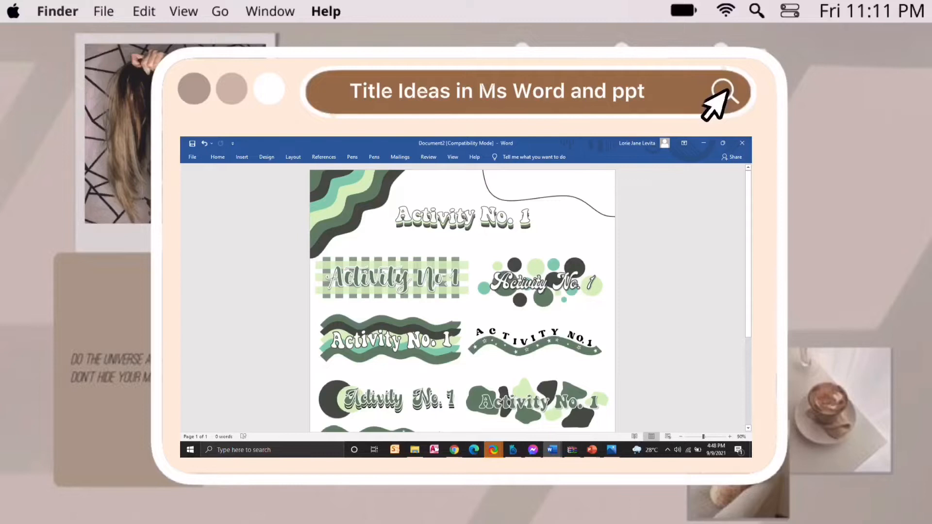
mouse_move(719, 104)
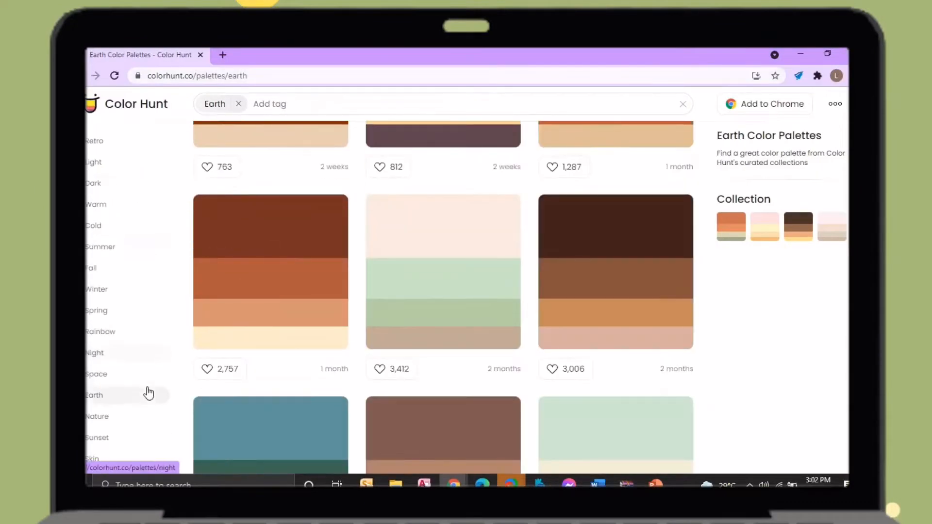
Browse the Earth, Spring and Coffee palette categories on Color Hunt.
scroll(down, 3)
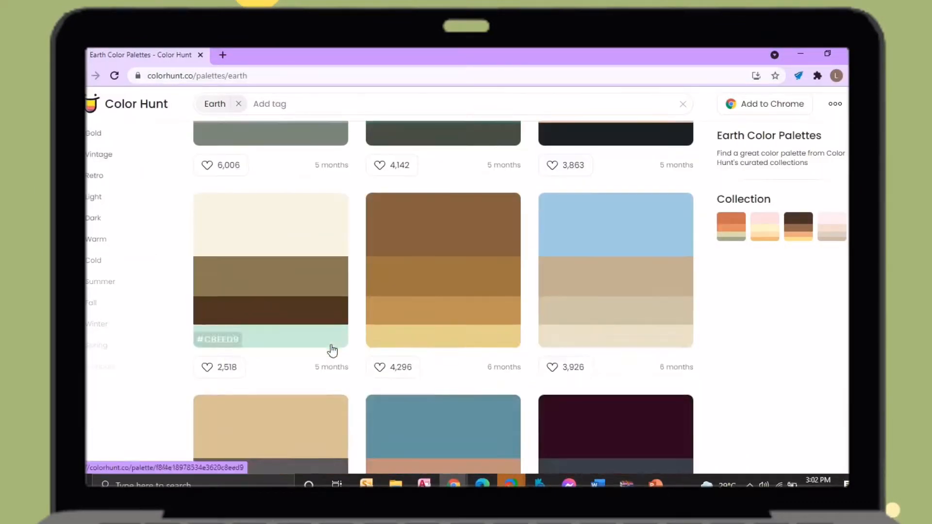
scroll(down, 3)
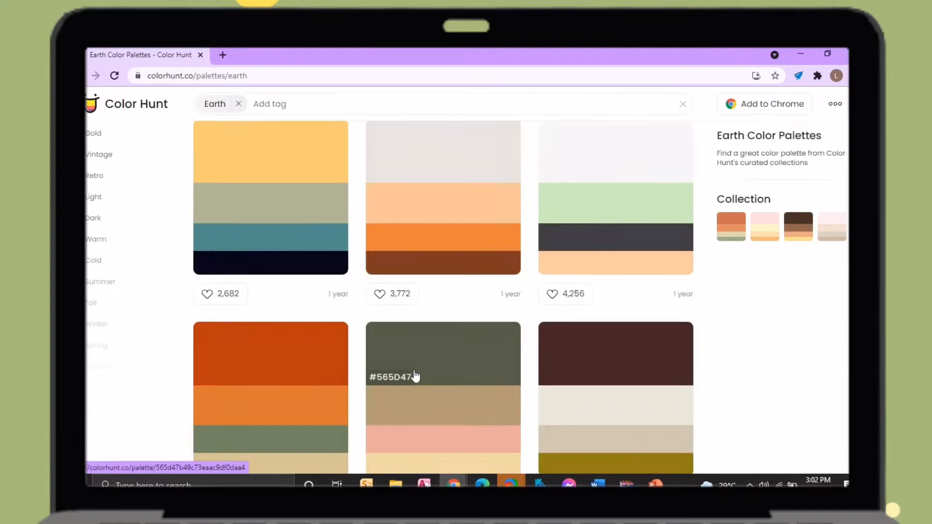
scroll(down, 3)
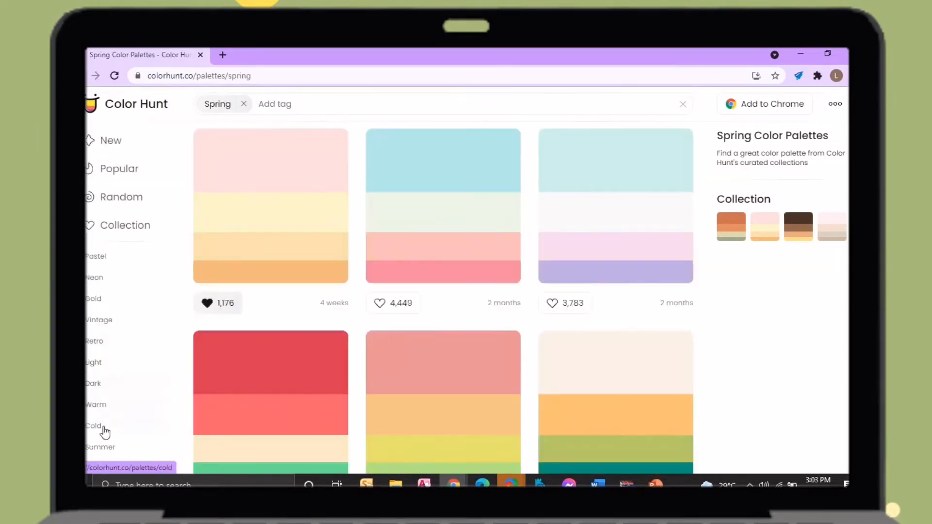
click(97, 447)
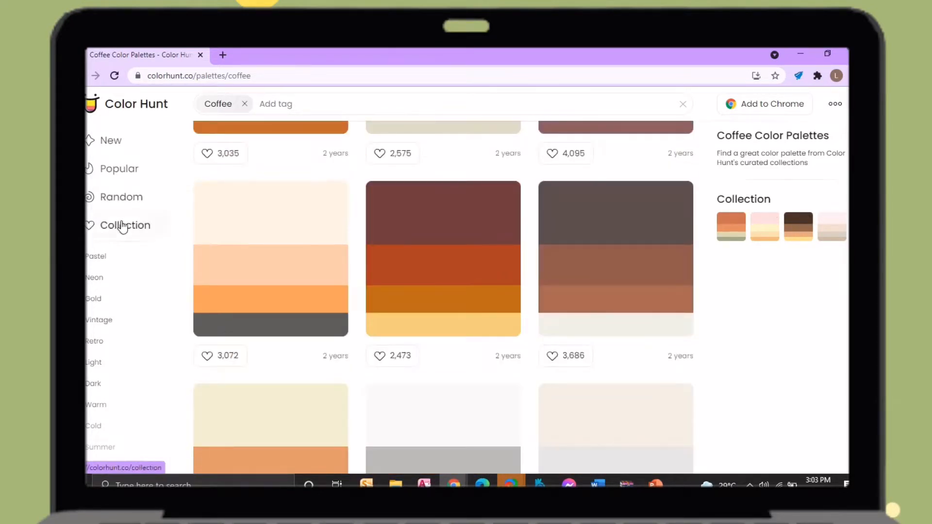
From the Collection, select the teal, pale green, grey-green and charcoal palette (#7FC8A9, #D5EEBB, #5F7A61, #444941).
click(119, 168)
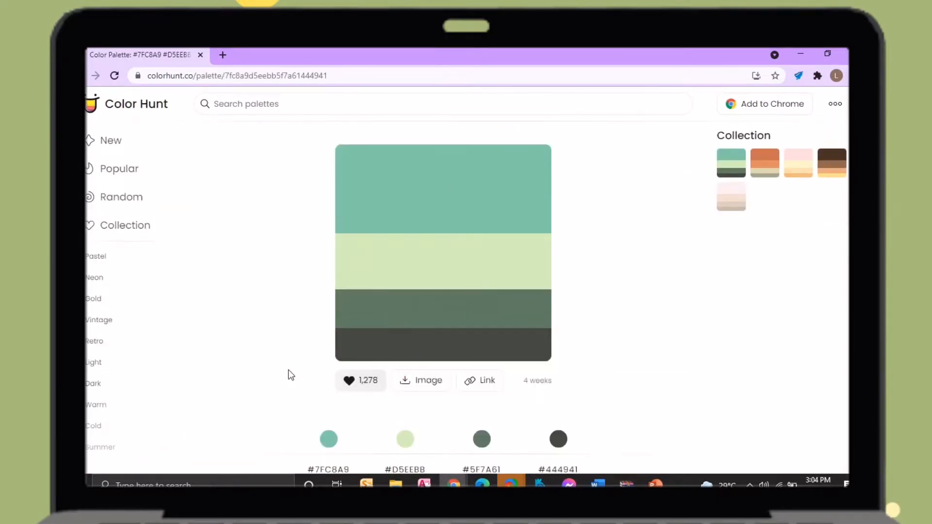
click(428, 381)
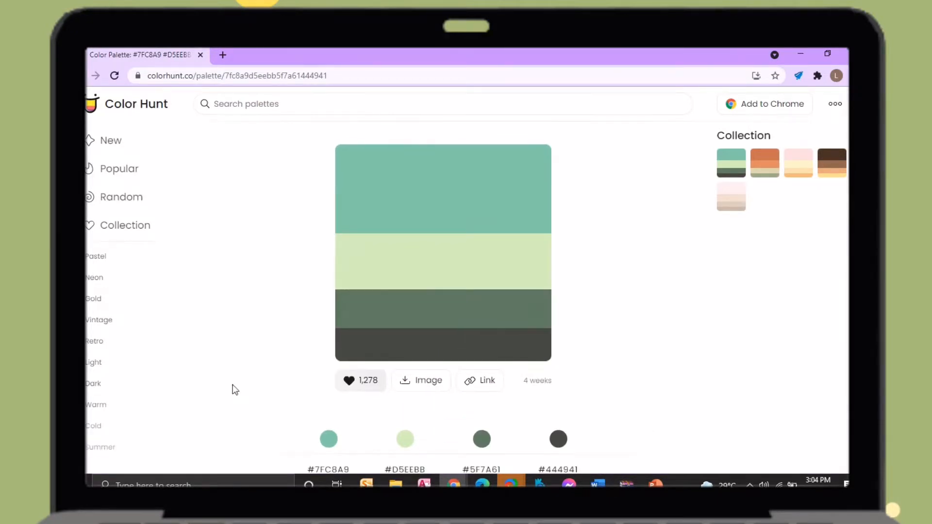
click(421, 381)
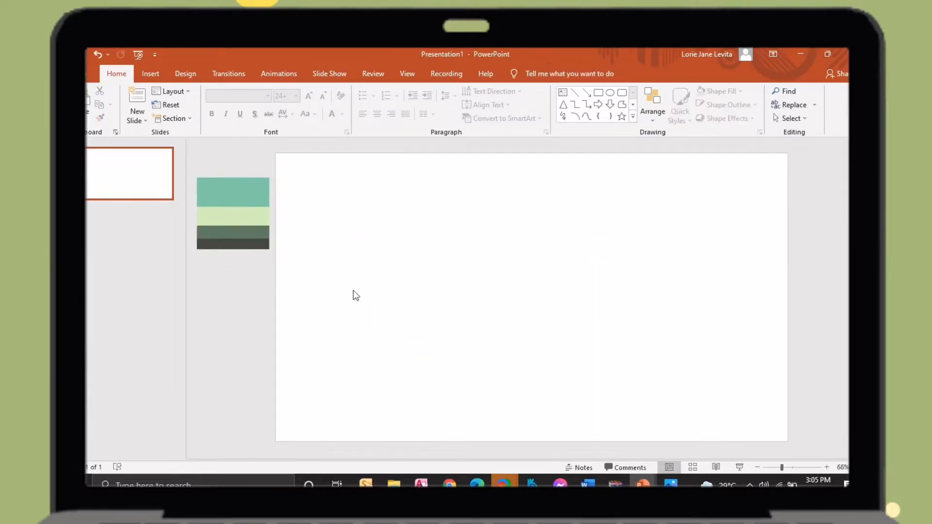
Paste the green palette swatch image onto the PowerPoint workspace beside the blank slide.
click(151, 73)
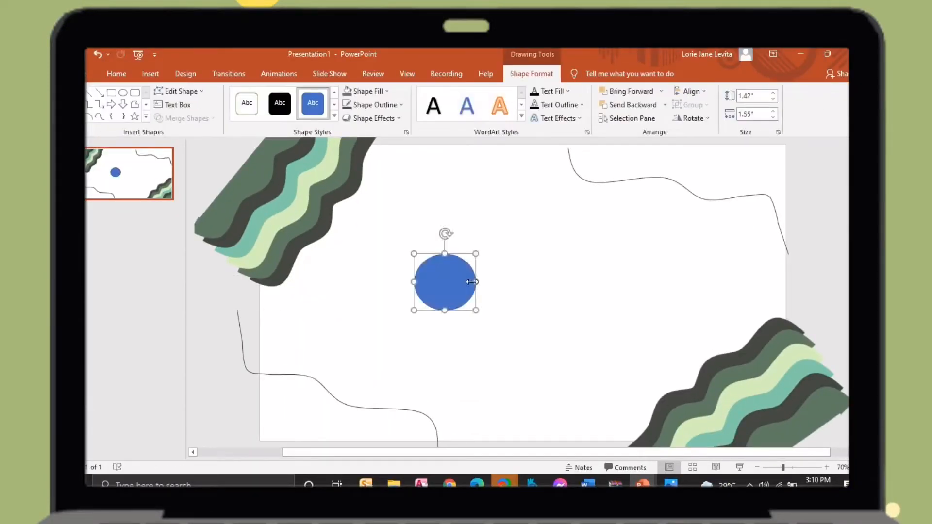
Fill the oval with dark palette green and arrange teal and charcoal circle copies into a central cluster.
click(364, 91)
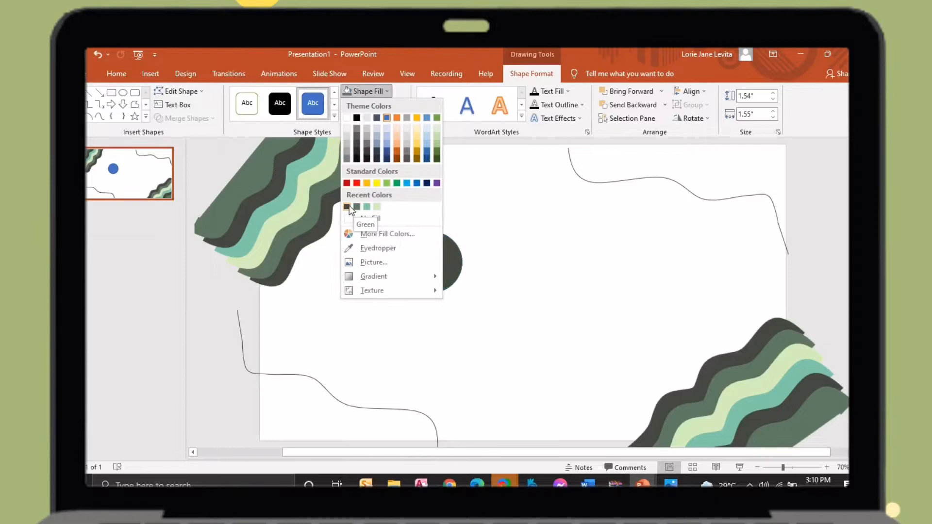
click(370, 219)
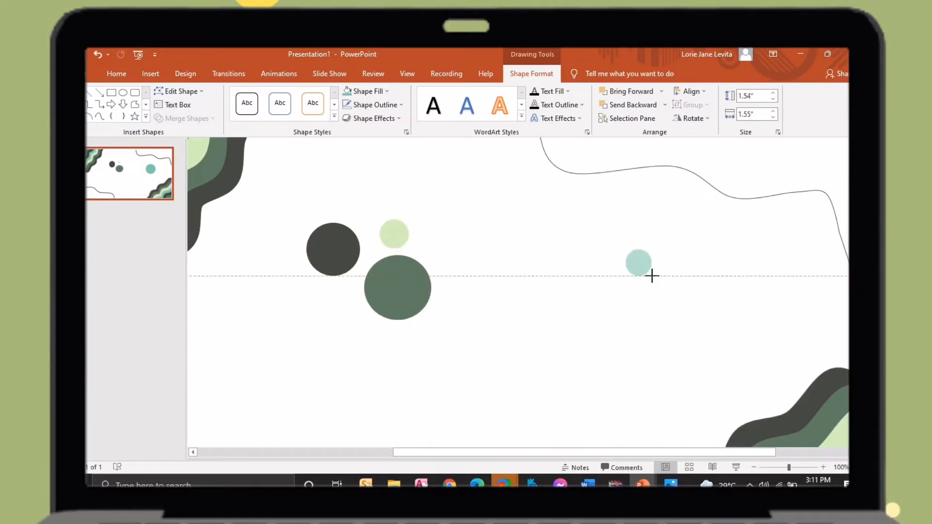
drag(638, 263, 347, 326)
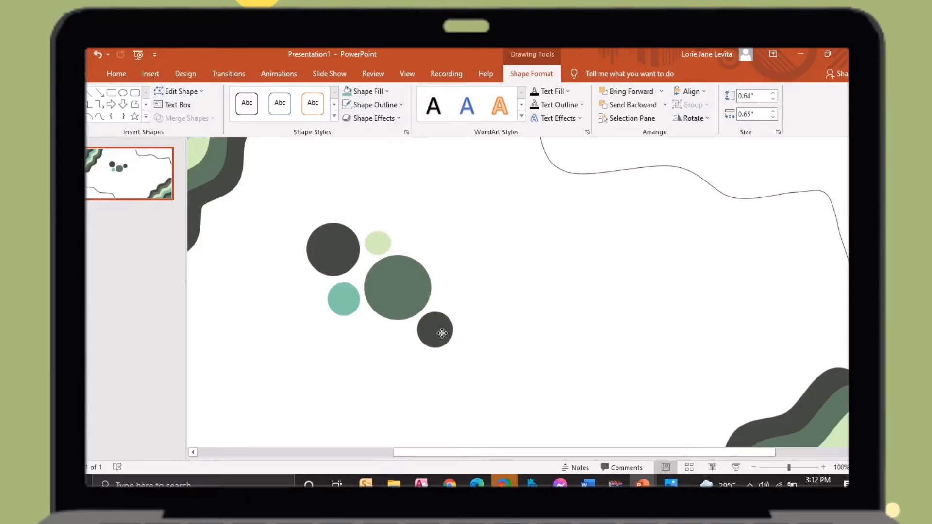
drag(443, 333, 454, 289)
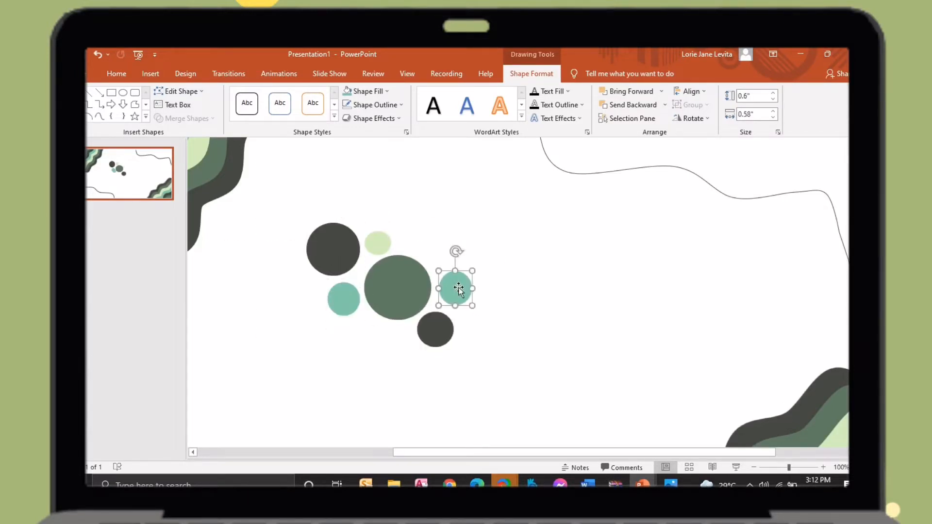
drag(454, 289, 435, 243)
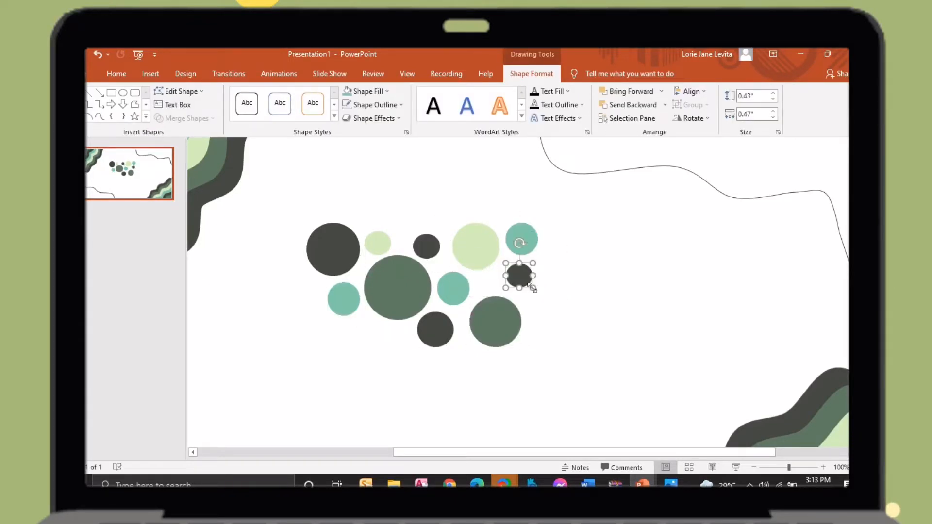
drag(535, 291, 538, 300)
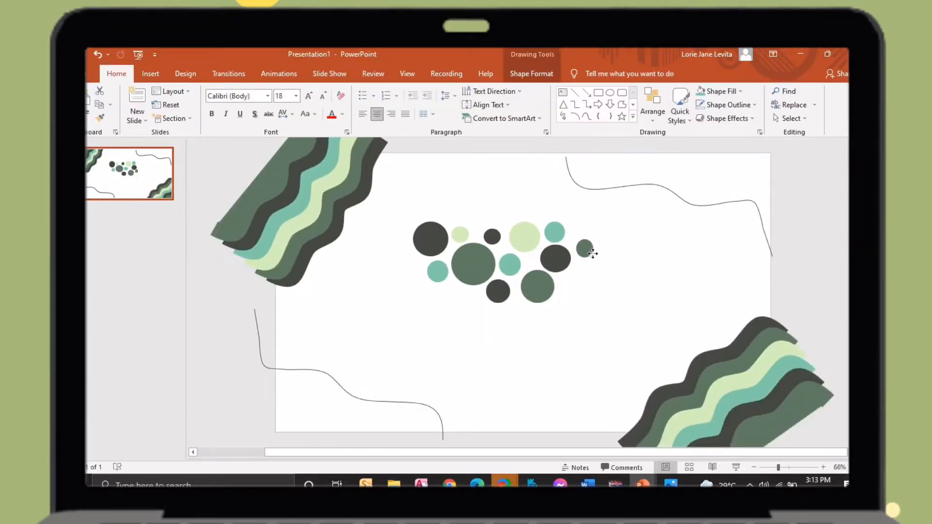
Add grey-green, charcoal and pale green circles around the cluster's right side and resize them.
click(586, 249)
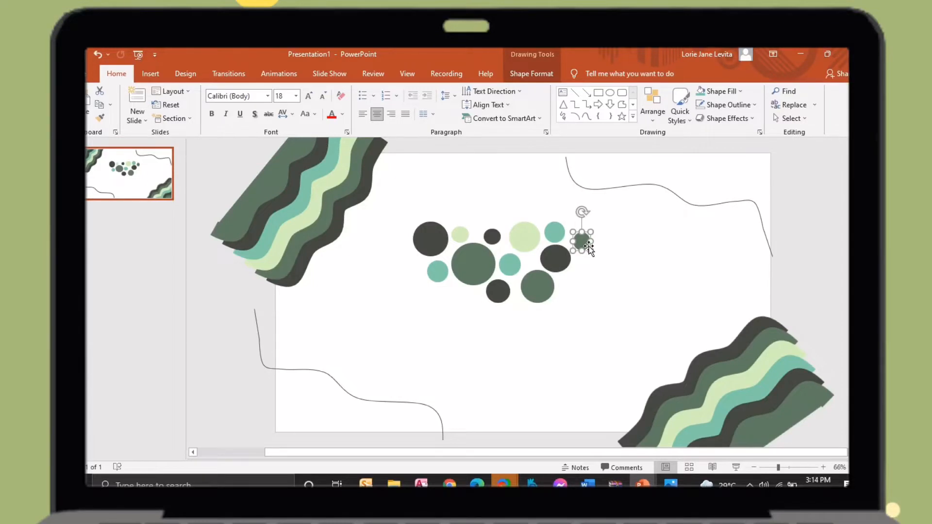
drag(582, 241, 574, 288)
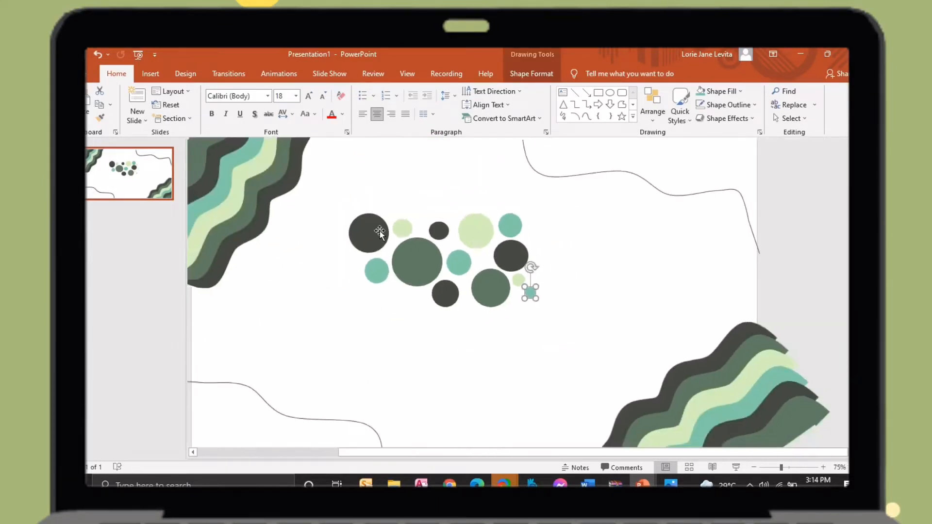
drag(369, 234, 551, 231)
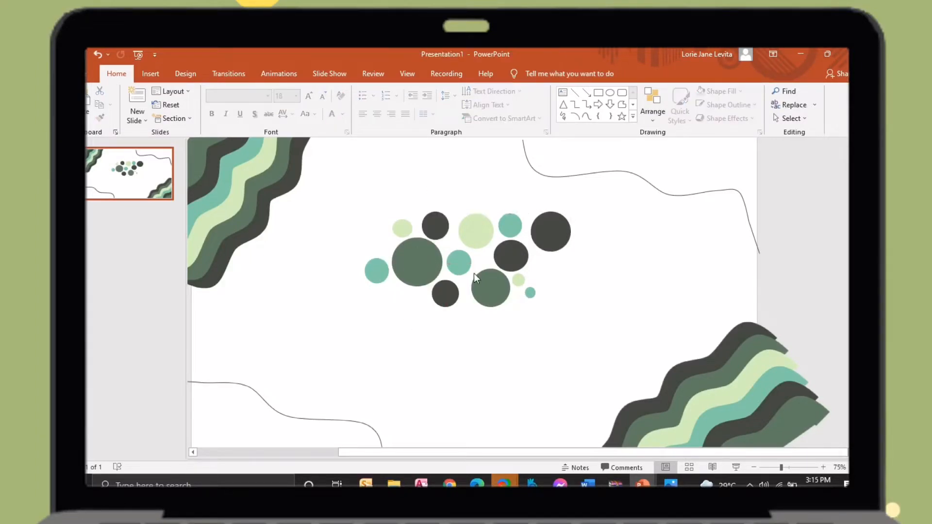
click(543, 272)
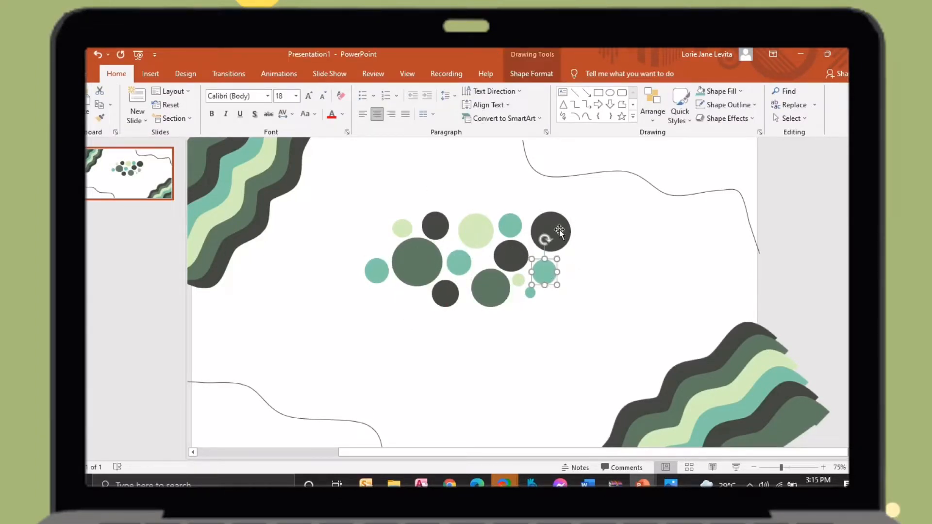
drag(544, 272, 589, 246)
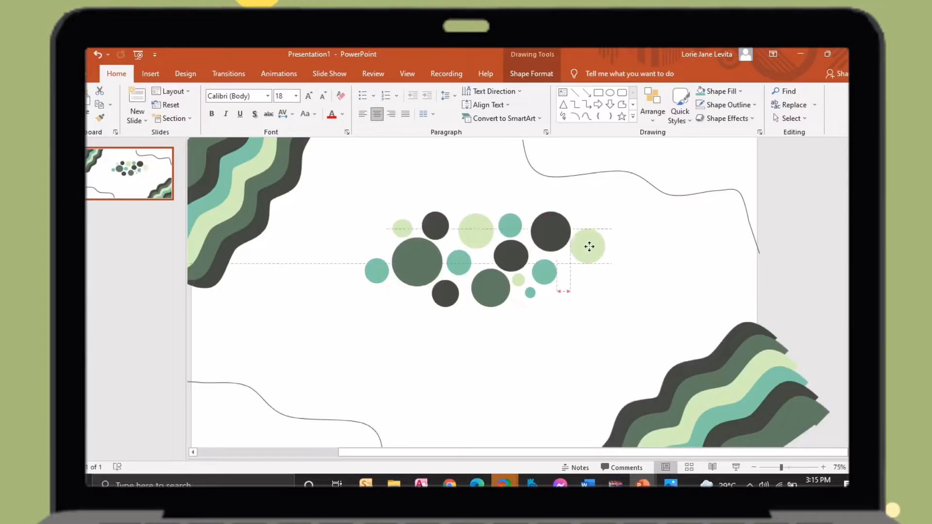
drag(588, 245, 583, 266)
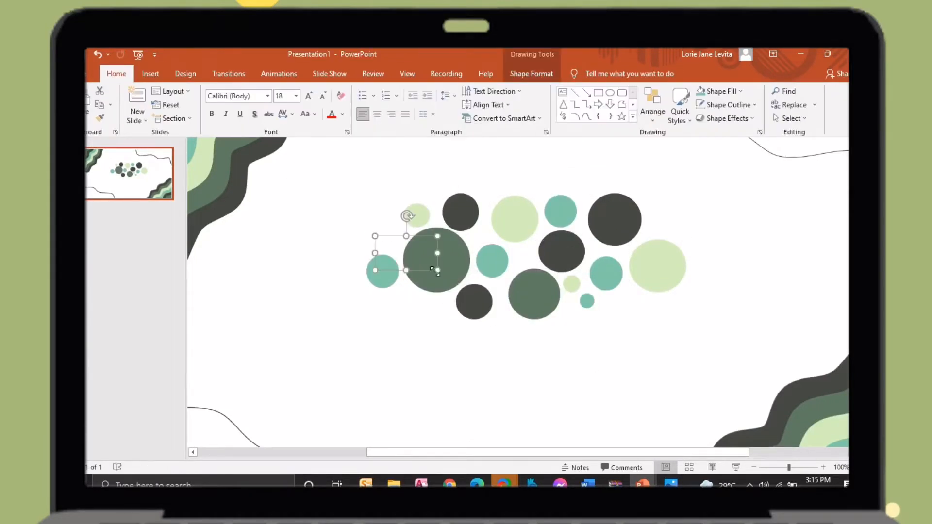
Add 'Activity No. 1' in an outlined white retro script font over the circle cluster and resize its box.
text(Activity No. 1)
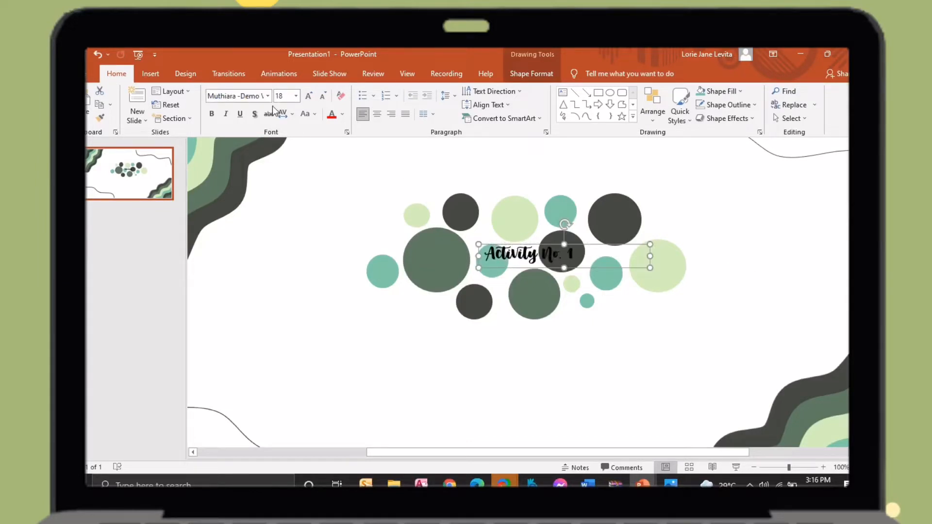
click(268, 96)
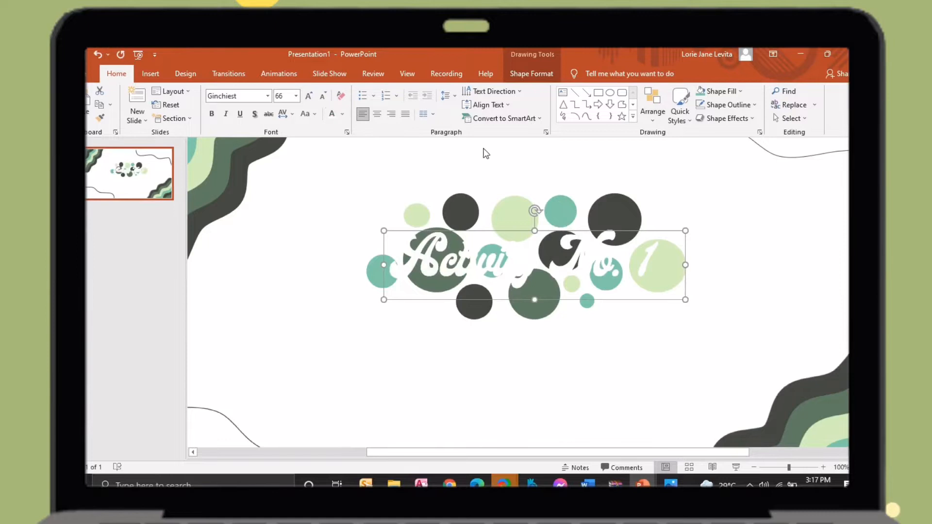
click(531, 74)
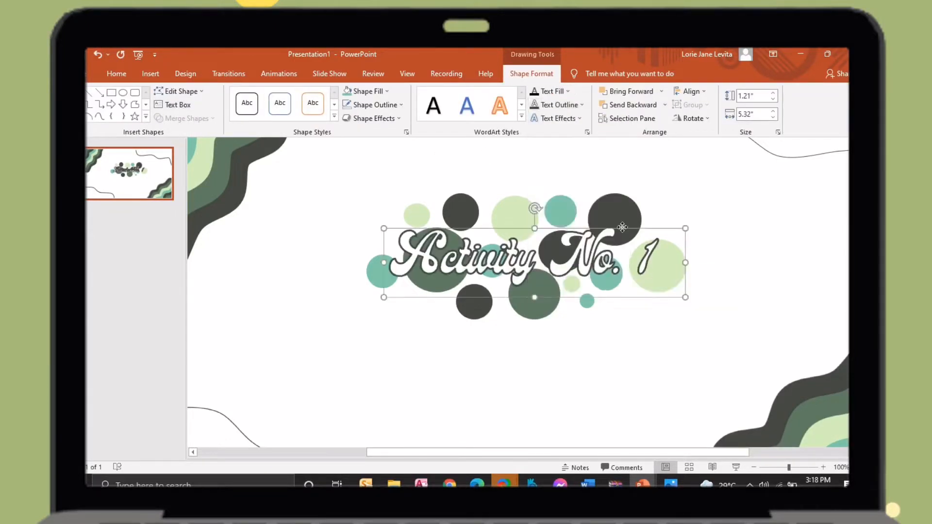
click(116, 74)
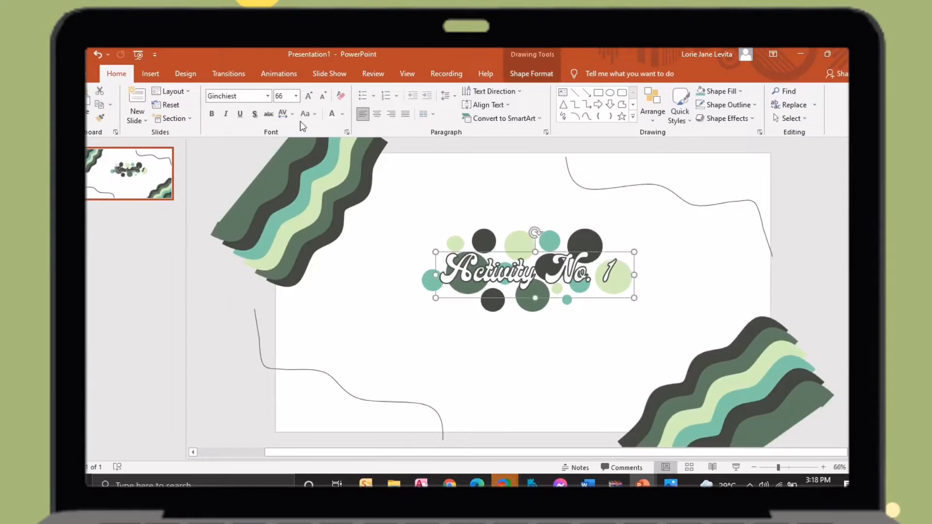
mouse_move(560, 246)
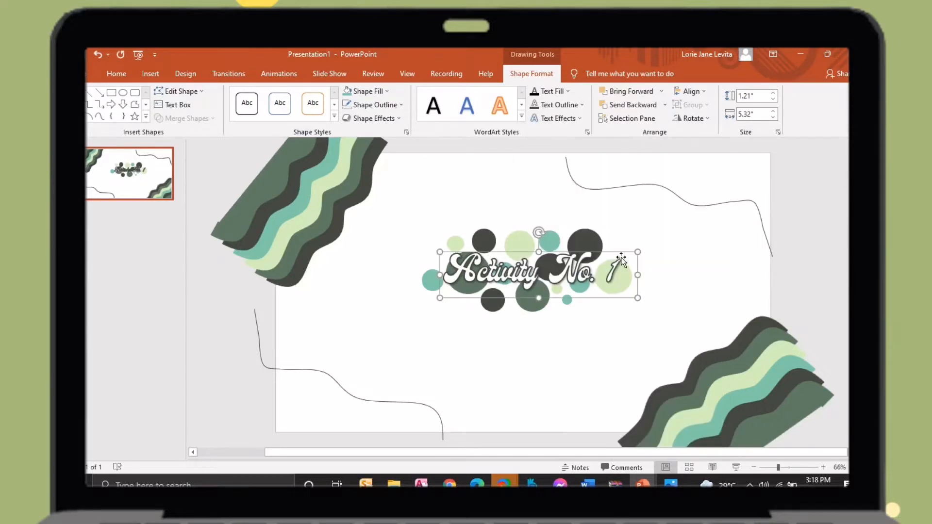
click(253, 101)
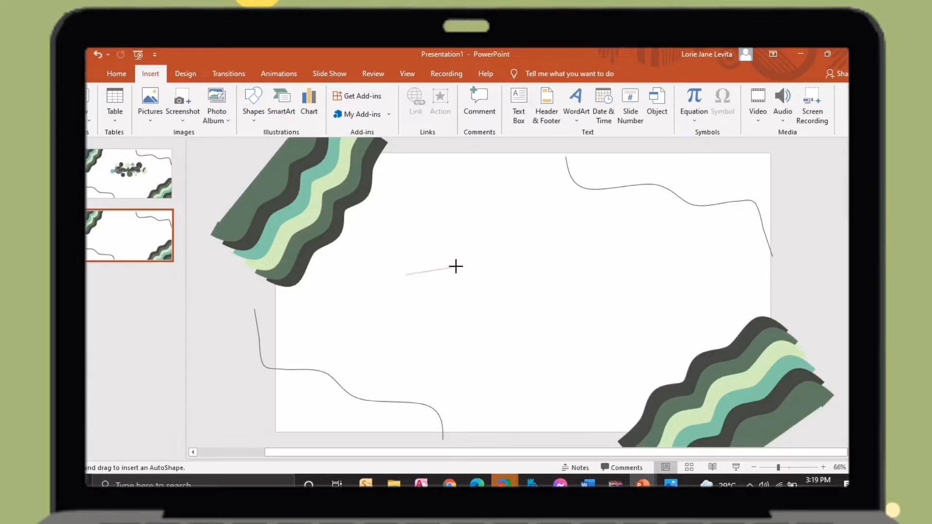
Draw a thin wavy Curve shape across the middle of the second slide.
drag(407, 274, 523, 259)
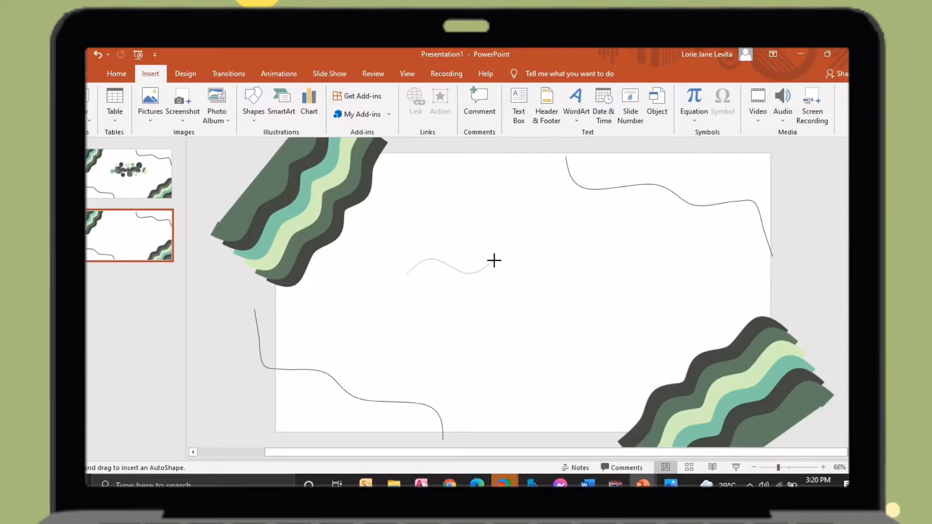
drag(493, 261, 627, 274)
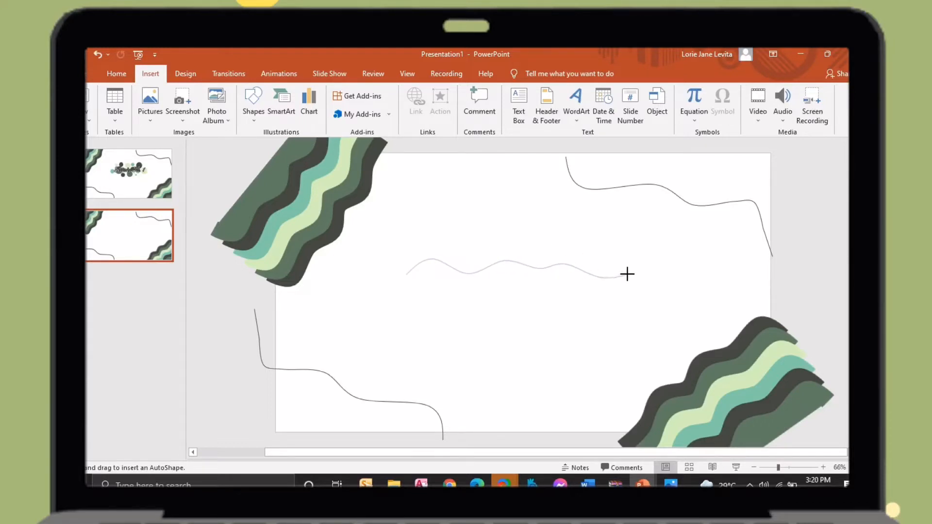
Make the curve a 30 pt dark green band and stack recoloured lighter-green copies beneath it.
right_click(517, 268)
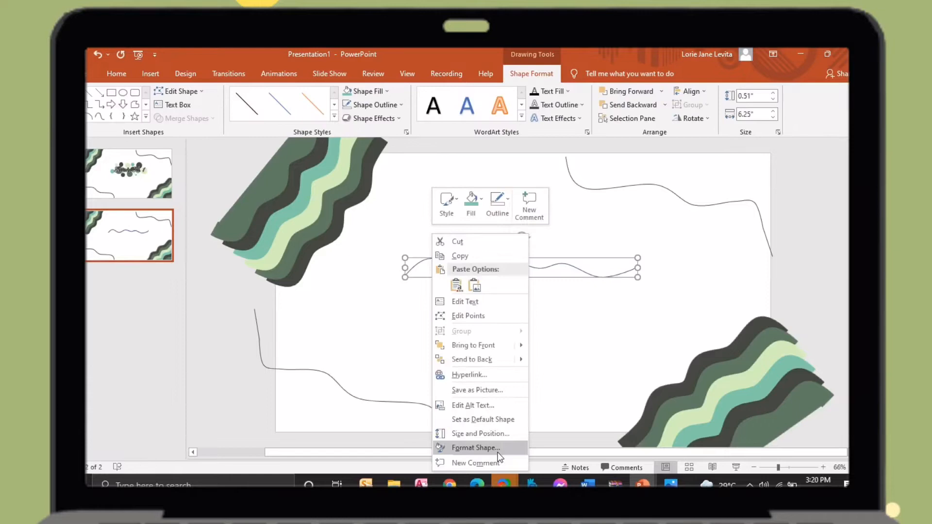
click(475, 448)
text(30)
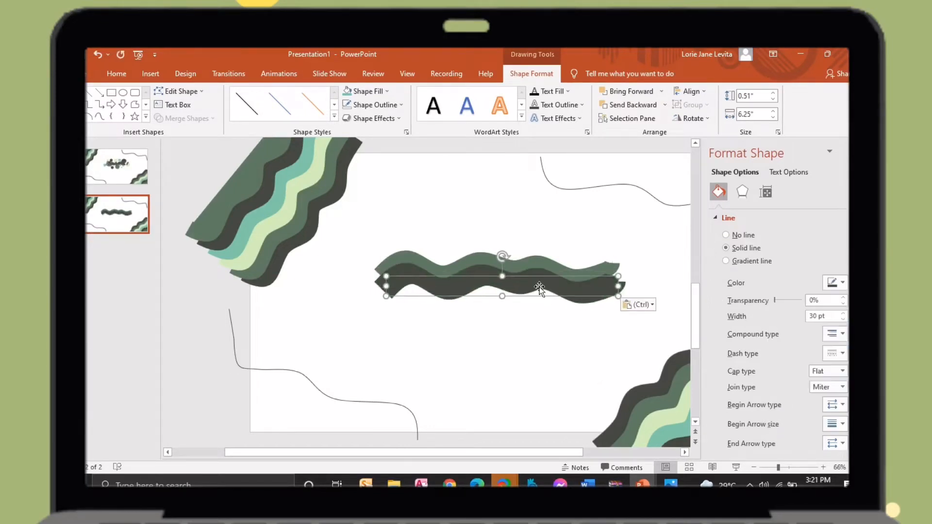
click(844, 282)
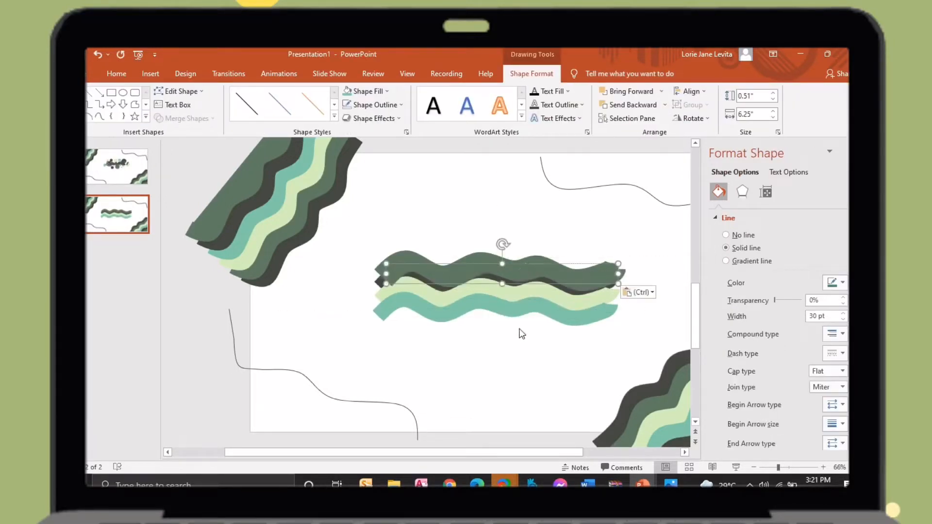
click(116, 73)
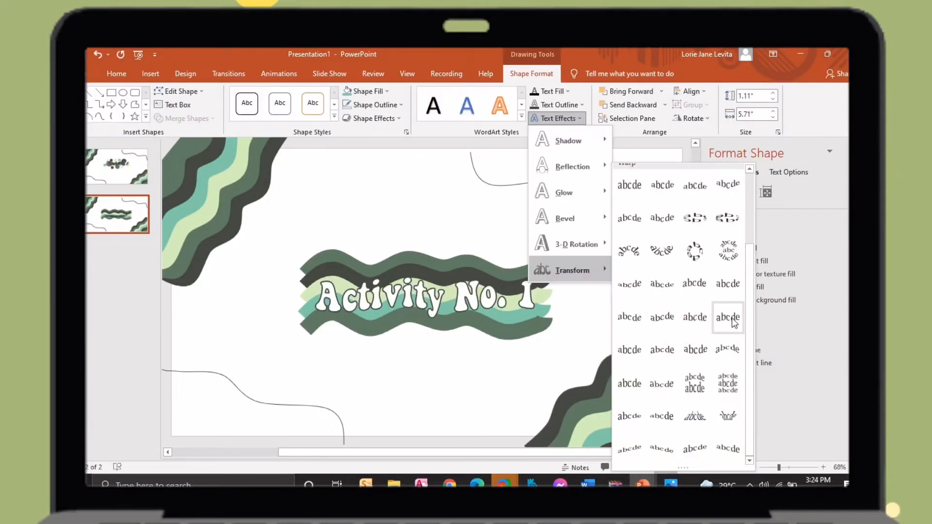
Warp the white 'Activity No. 1' title into a wave over the bands and add a third slide.
click(728, 317)
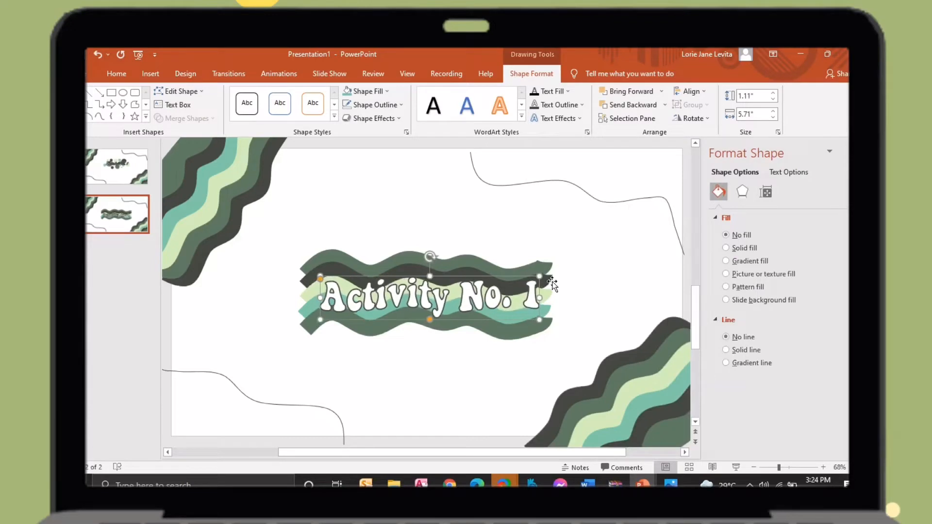
click(116, 73)
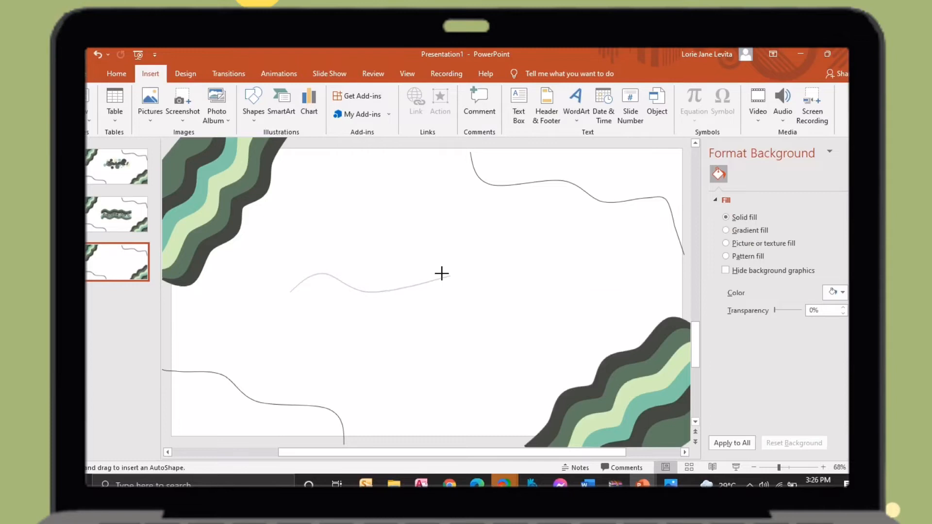
Draw a curve on the third slide, thicken it to a 30 pt green band, and add a single-letter text box below.
drag(442, 273, 498, 283)
text(30)
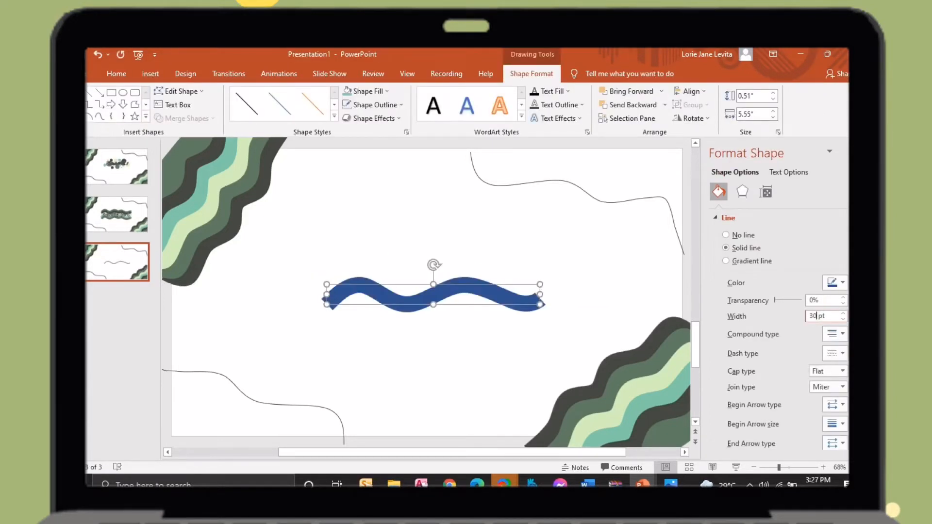
click(842, 319)
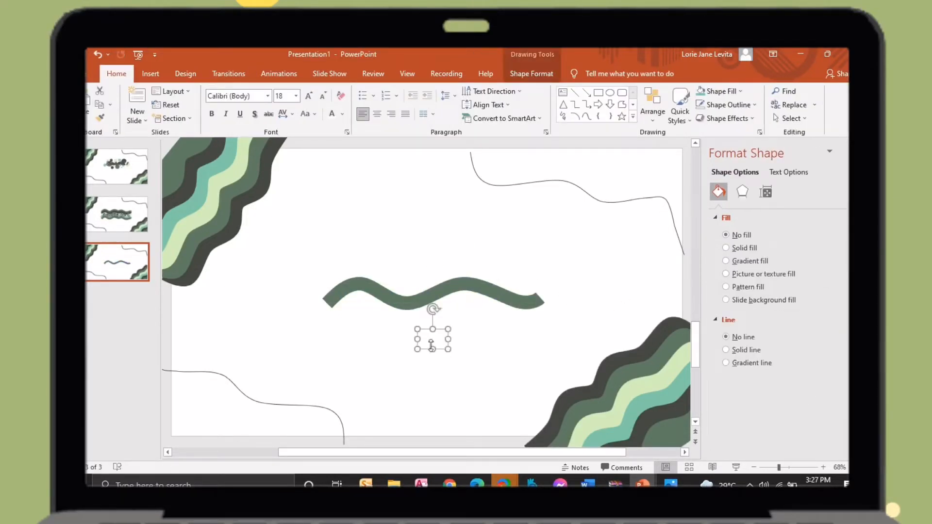
drag(432, 338, 470, 338)
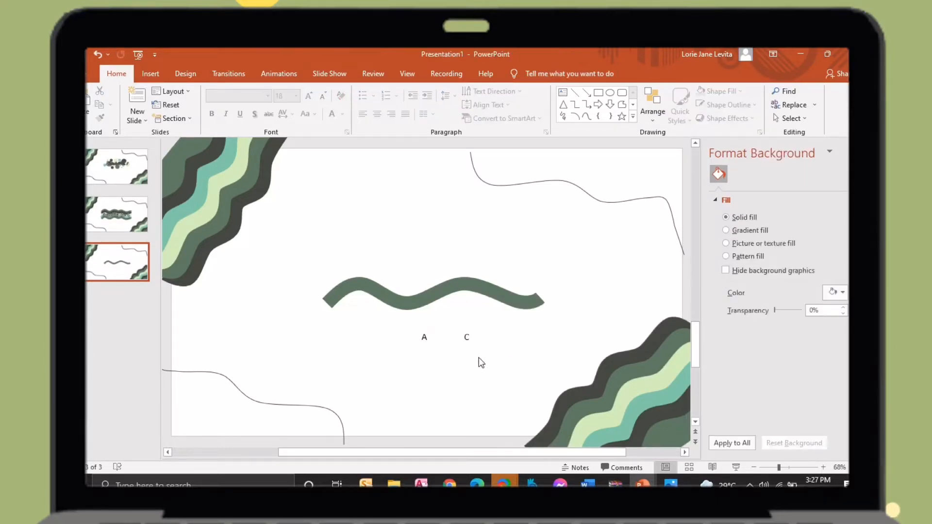
Add more single-letter boxes spelling ACTIVITY below the band.
click(479, 356)
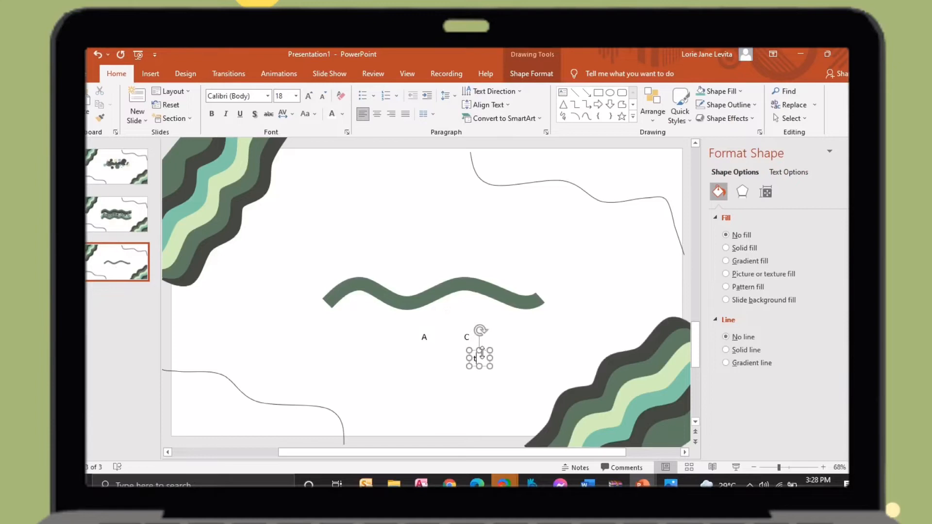
drag(479, 356, 496, 341)
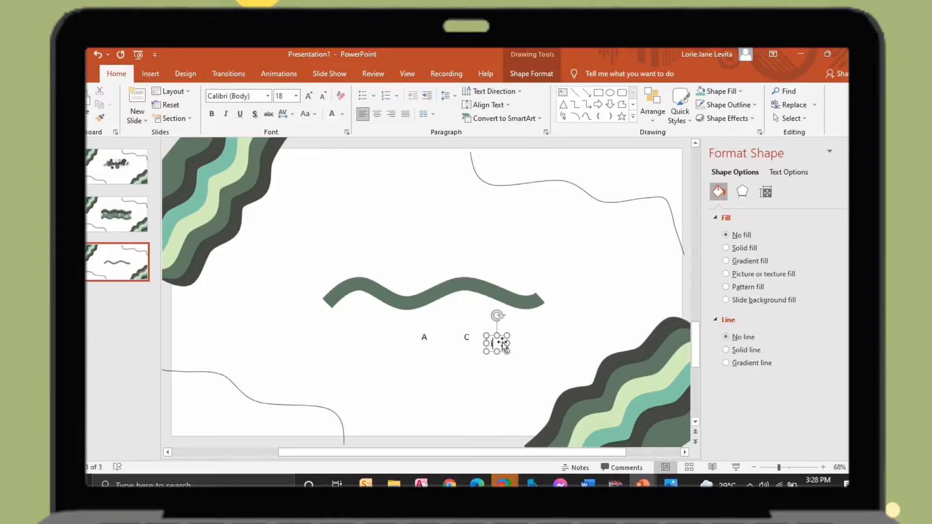
drag(496, 342, 533, 344)
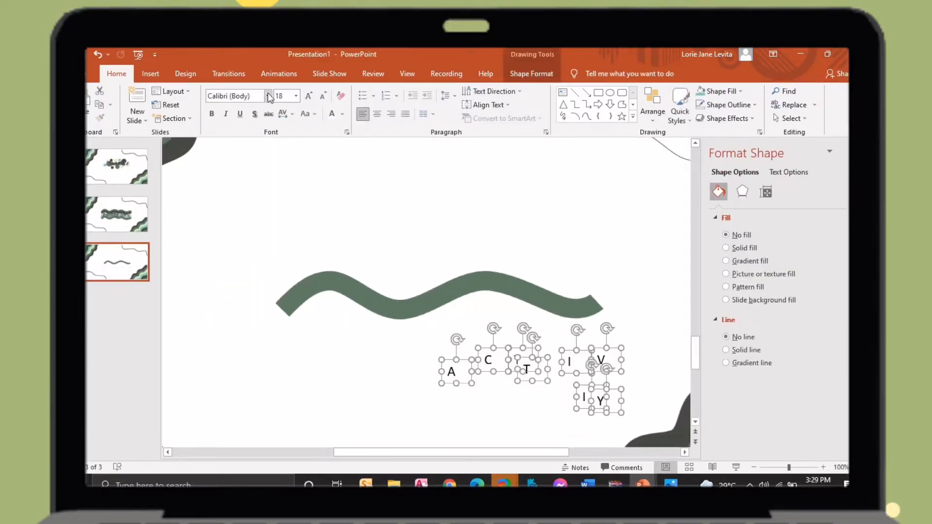
Set all the letter boxes to the Margin DEMO font at size 39.
click(268, 97)
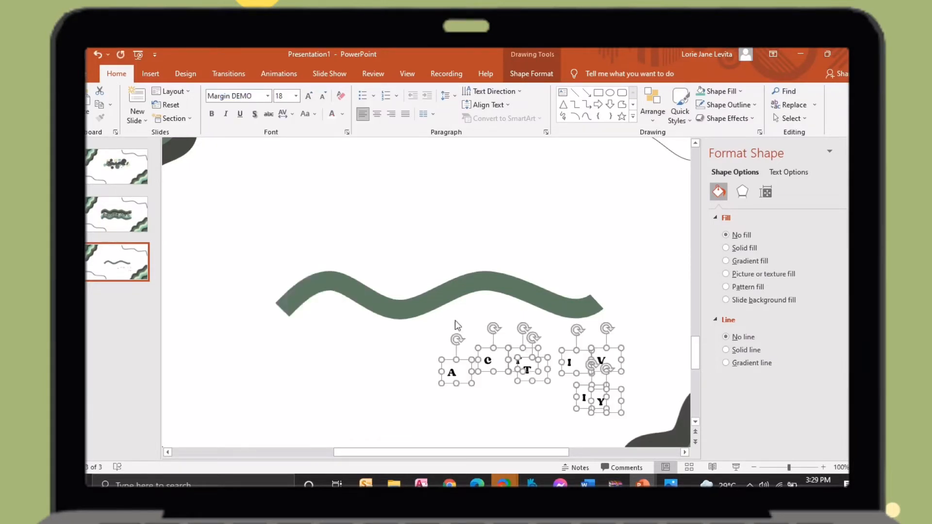
click(282, 96)
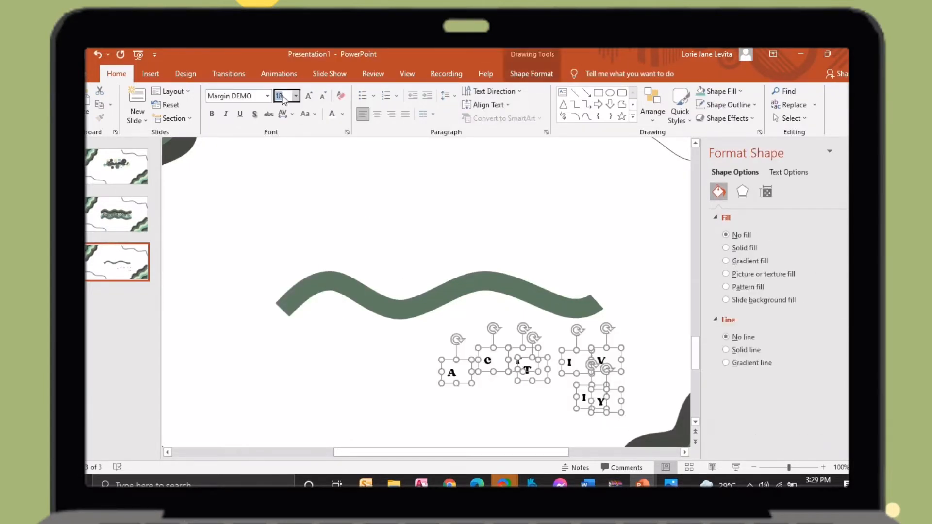
text(3)
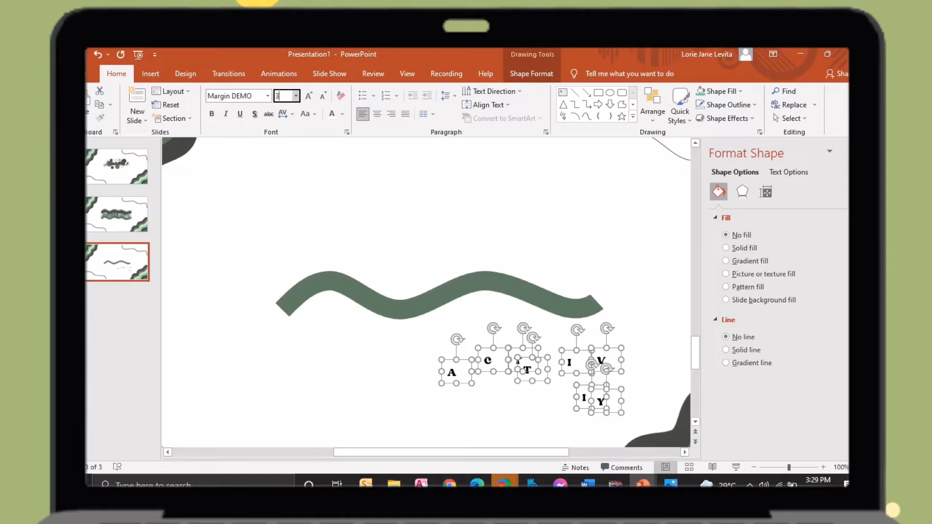
text(39)
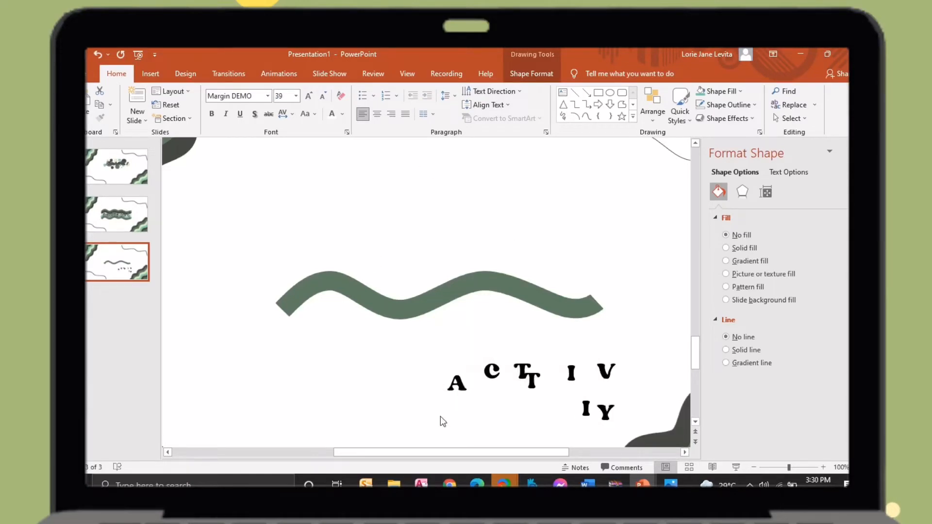
Drag the letters A, C, T, I and the following letters, then N, onto the crest of the green wave.
drag(456, 382, 307, 261)
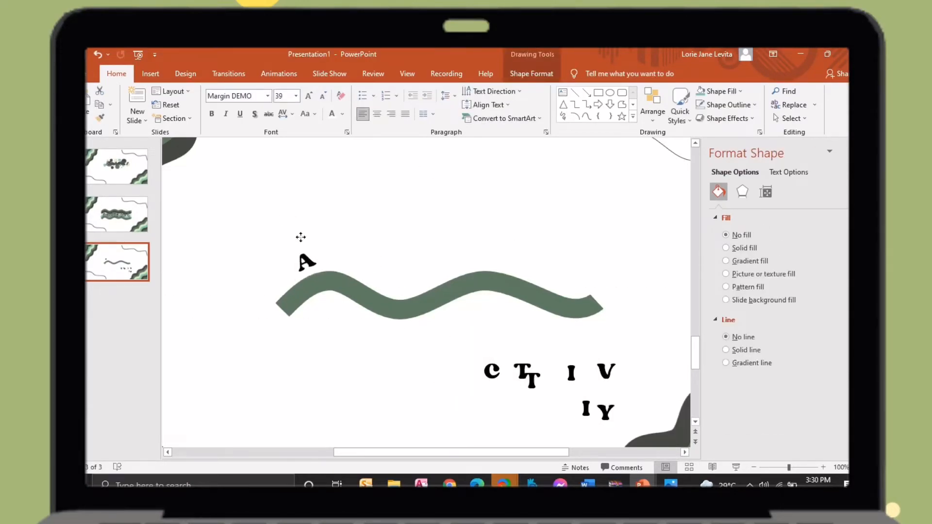
drag(490, 371, 341, 260)
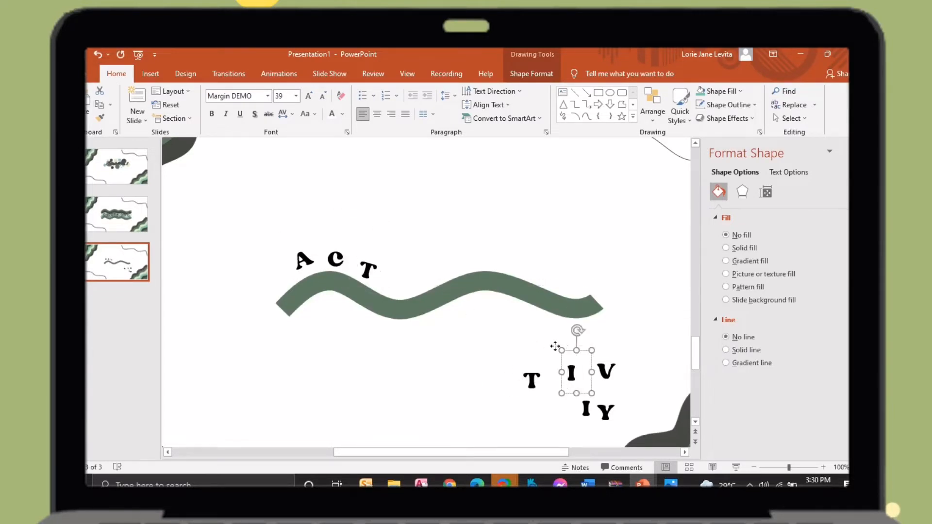
drag(571, 373, 390, 274)
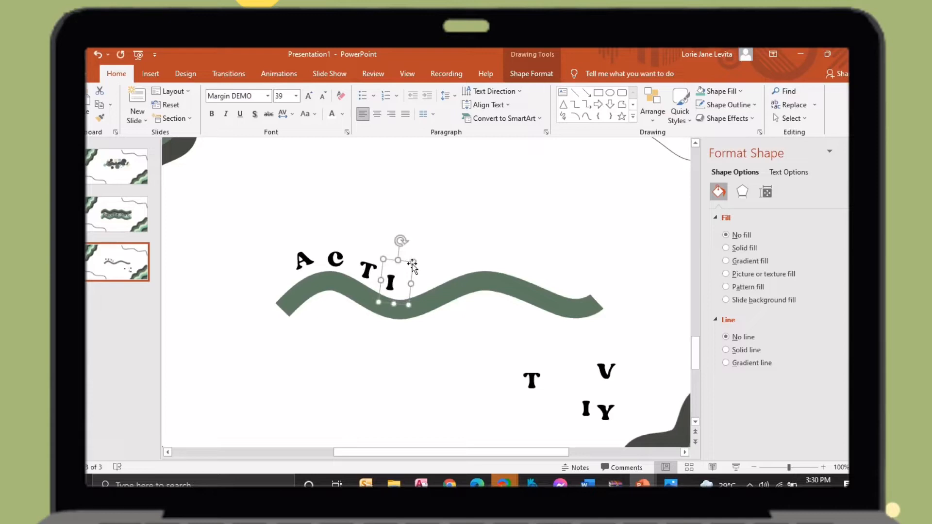
drag(605, 371, 414, 271)
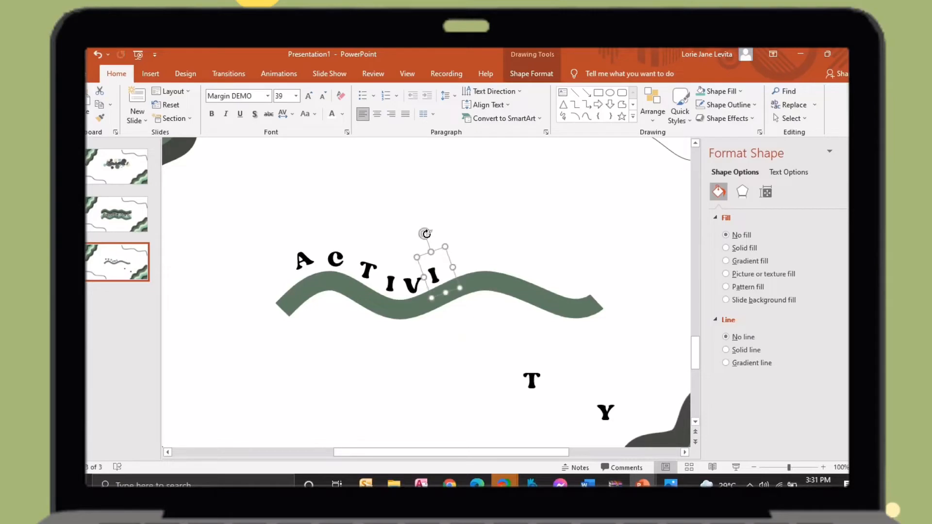
drag(532, 381, 455, 264)
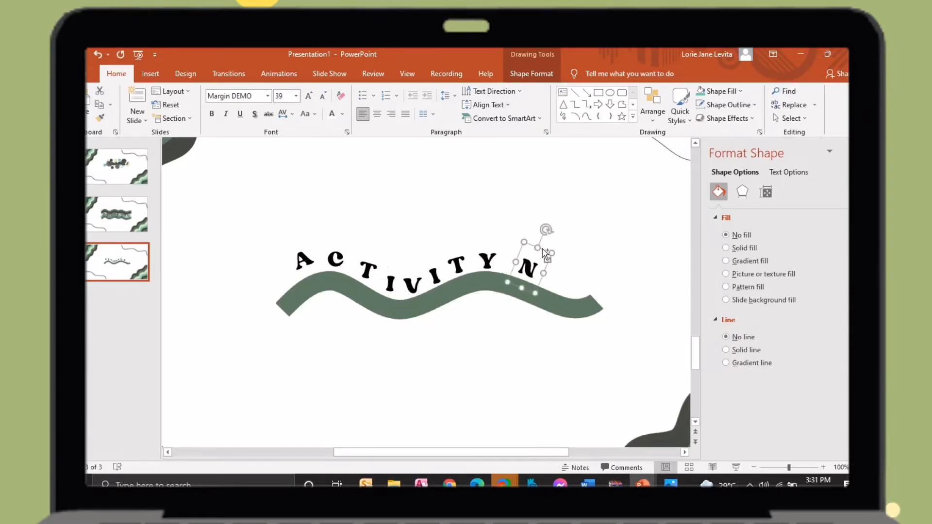
drag(529, 255, 541, 271)
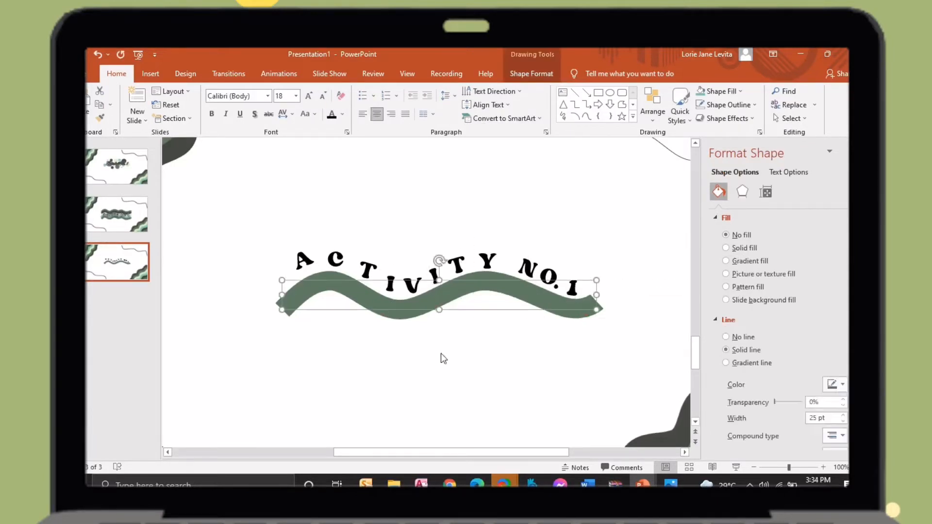
Add a fourth slide with the green corner waves and draw a thick 25 pt grey vertical bar.
click(150, 73)
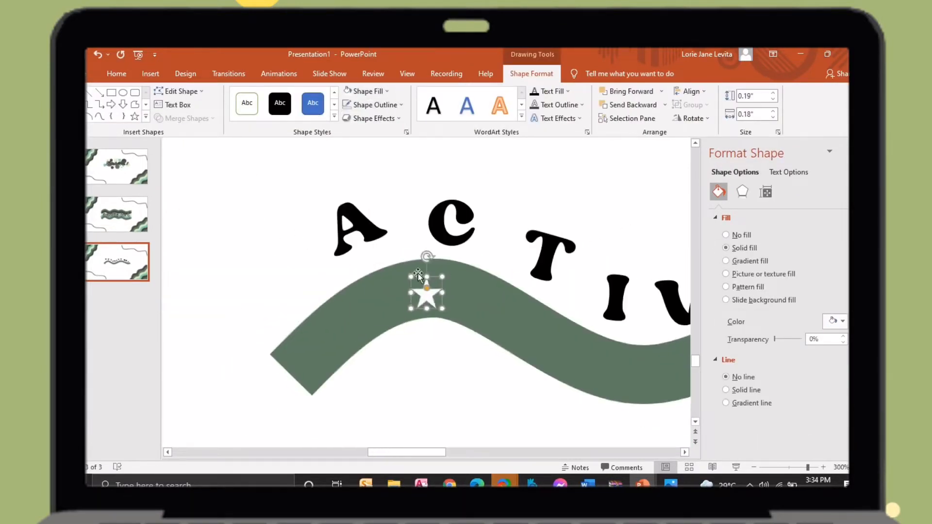
click(372, 105)
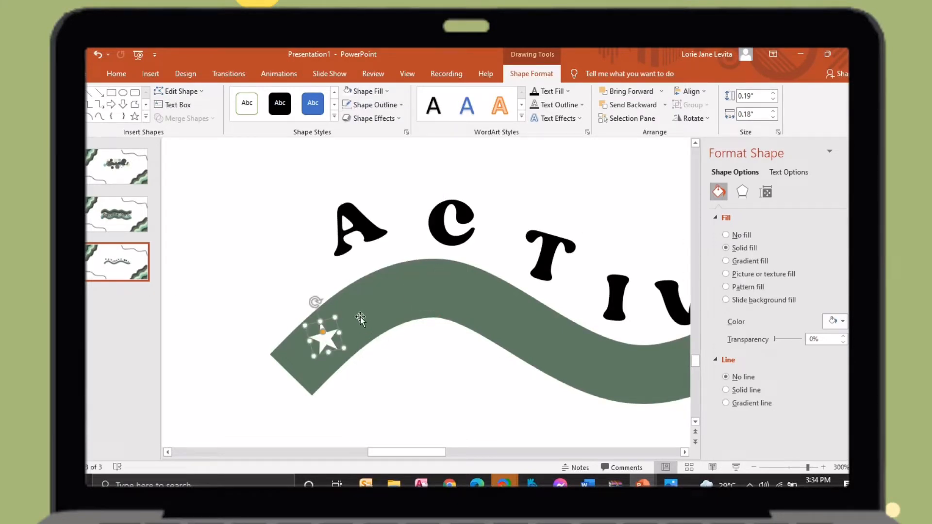
click(373, 105)
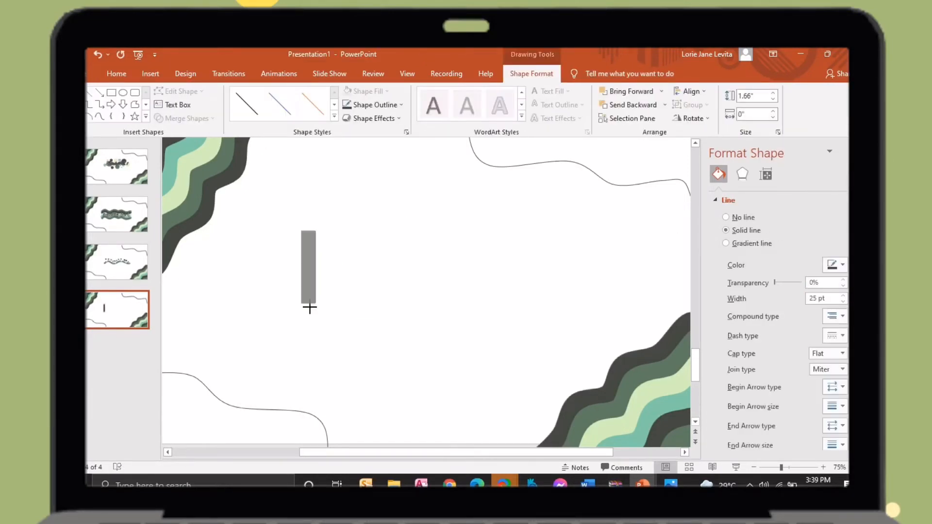
Duplicate the vertical bar into a row and colour the bars green via Shape Outline.
drag(332, 230, 332, 309)
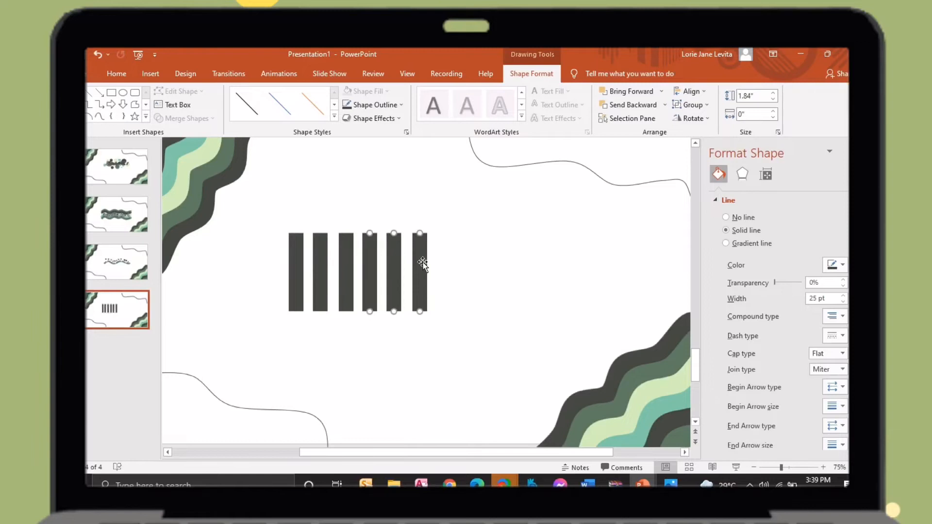
click(373, 105)
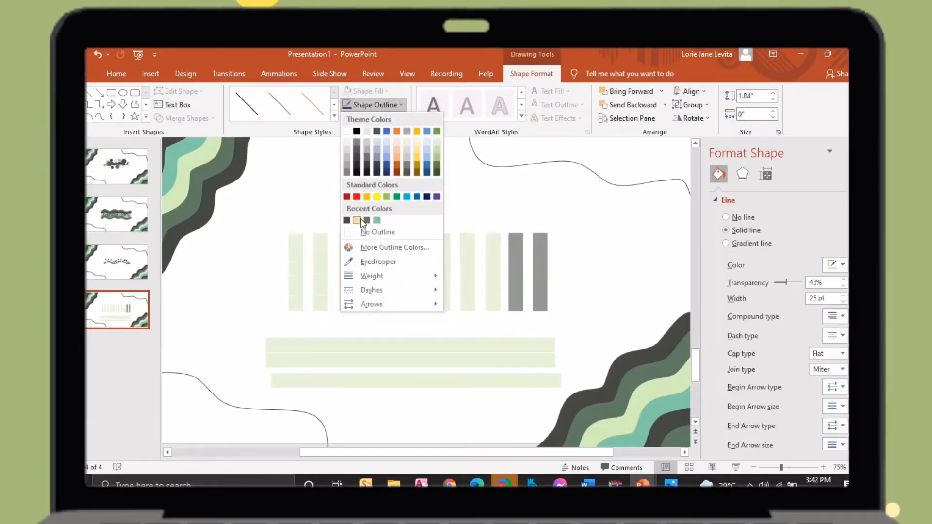
click(364, 221)
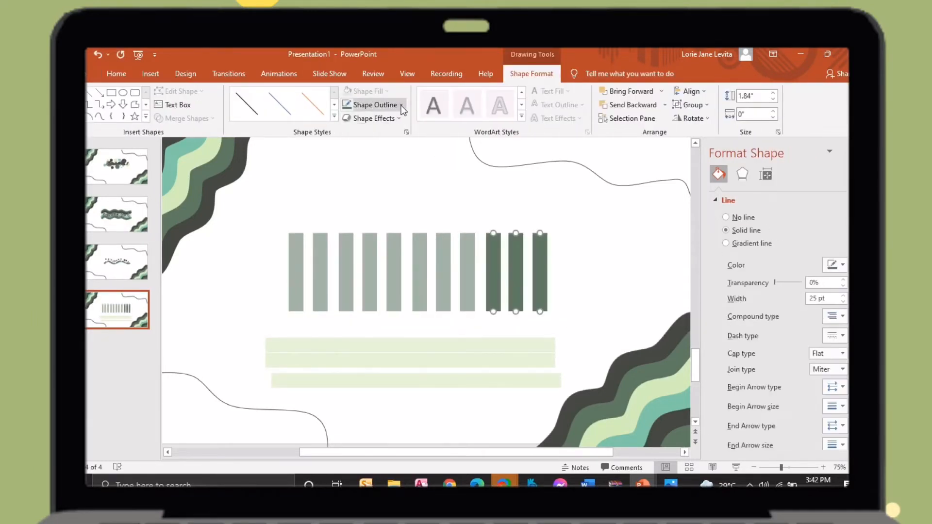
click(373, 105)
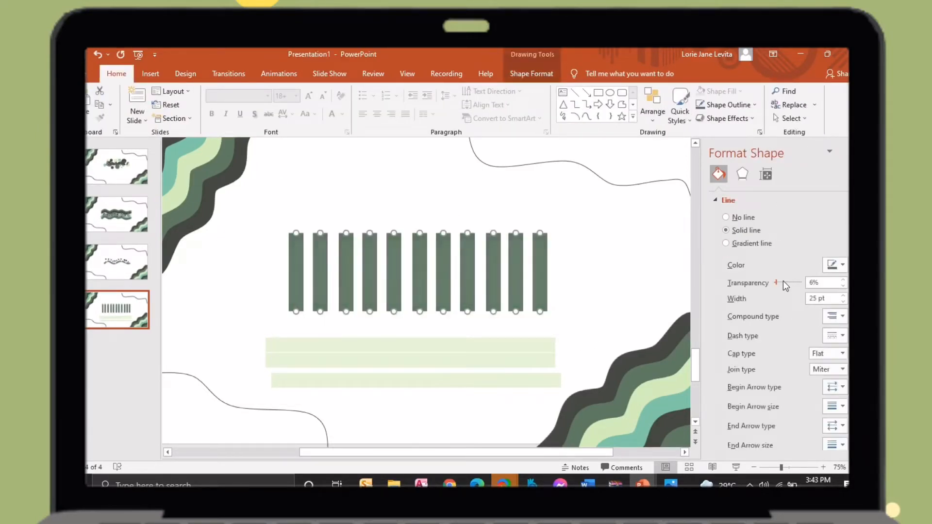
Lay light green horizontal bars across the vertical ones and reduce their transparency.
drag(777, 282, 780, 282)
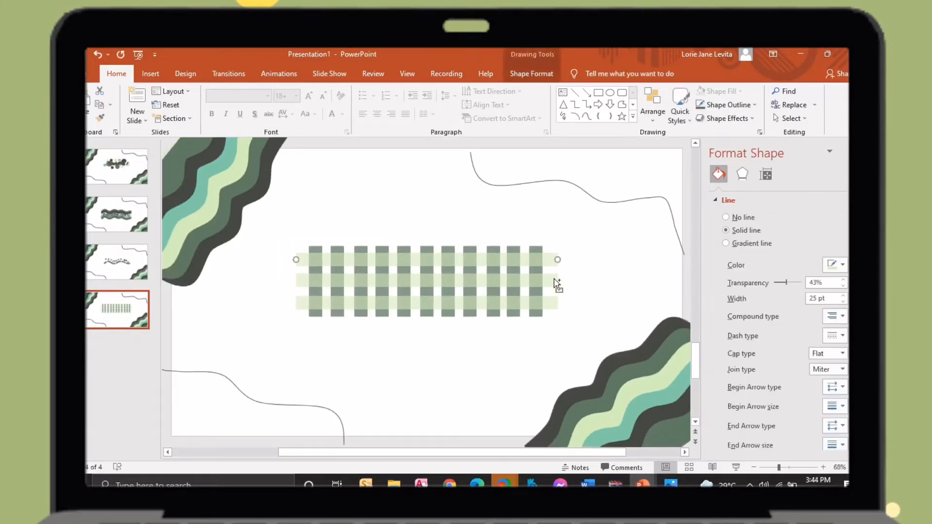
drag(795, 282, 778, 283)
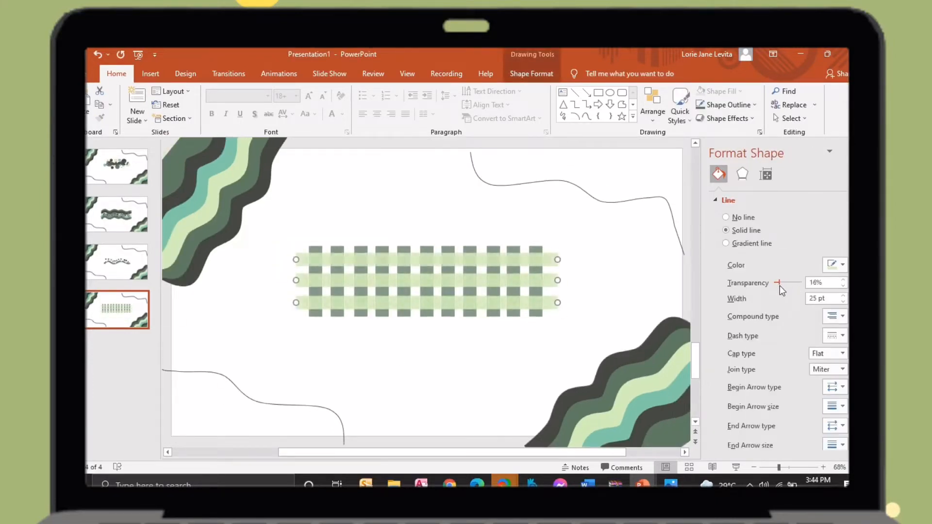
Add a large white 'Activity No. 1' script title over the gingham, then start a fifth slide with a dark circle.
click(151, 73)
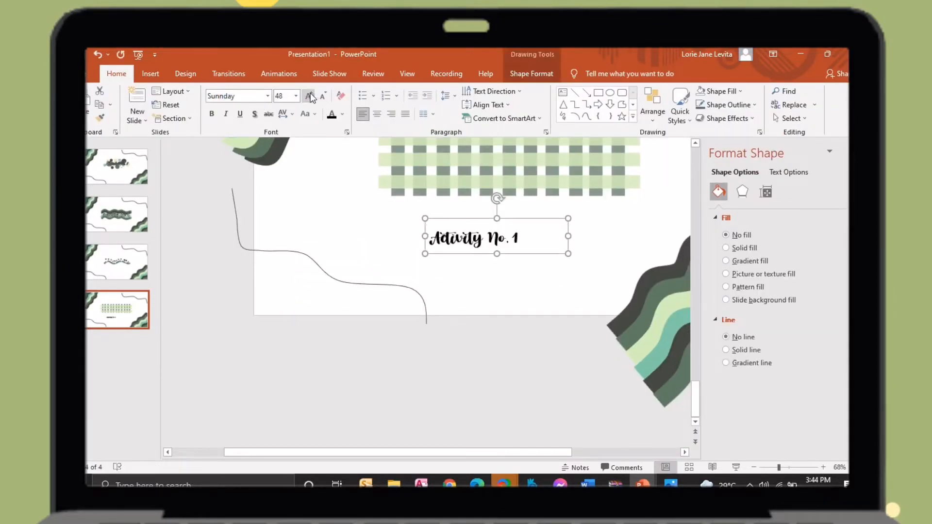
click(309, 96)
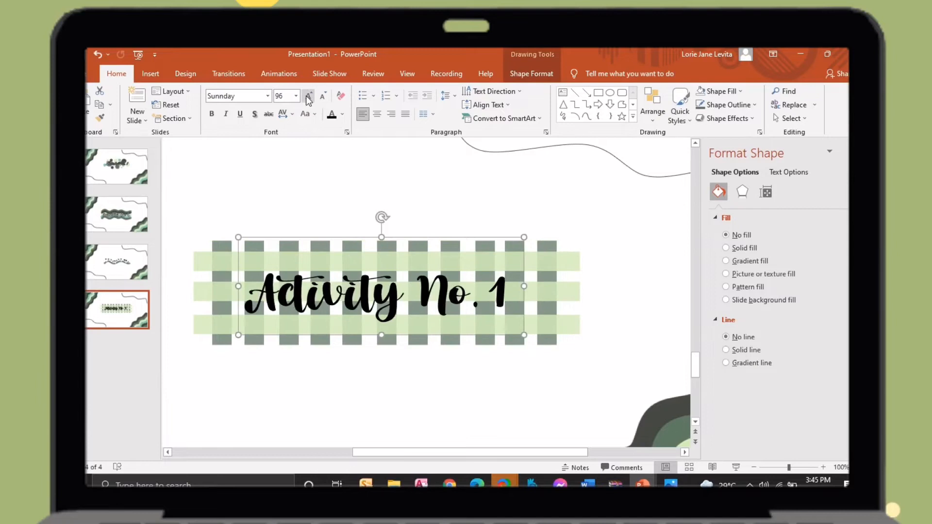
click(308, 96)
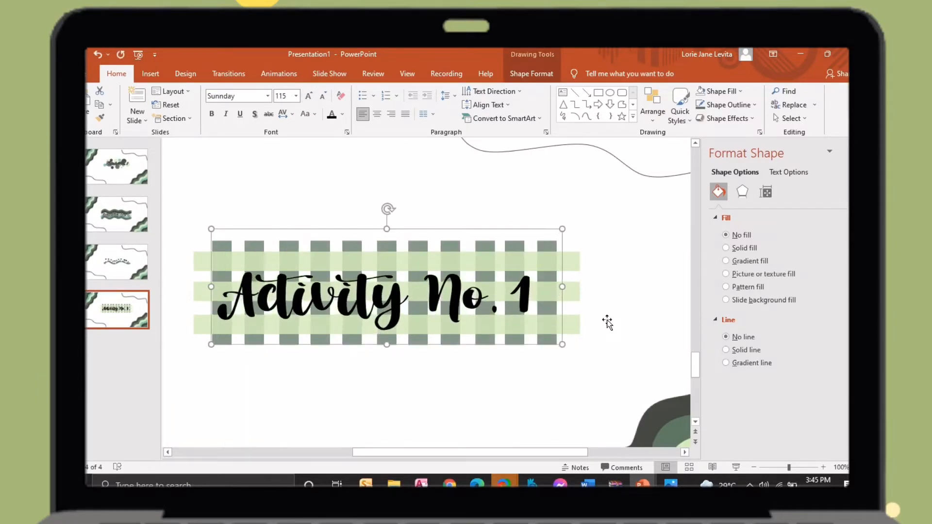
click(343, 114)
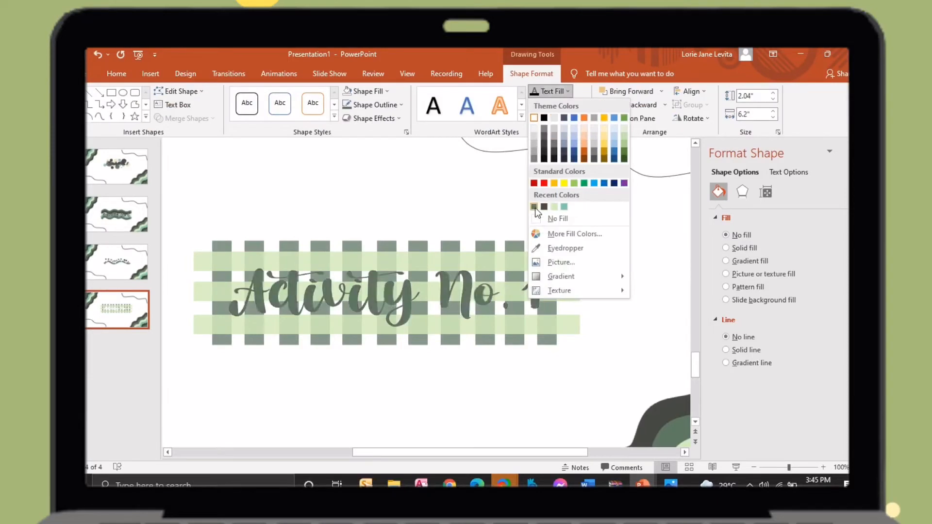
click(535, 207)
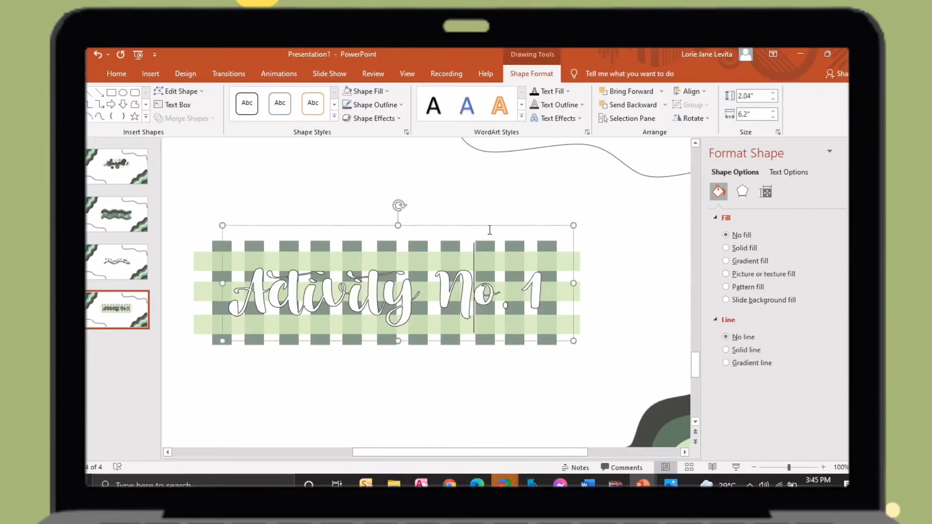
click(581, 105)
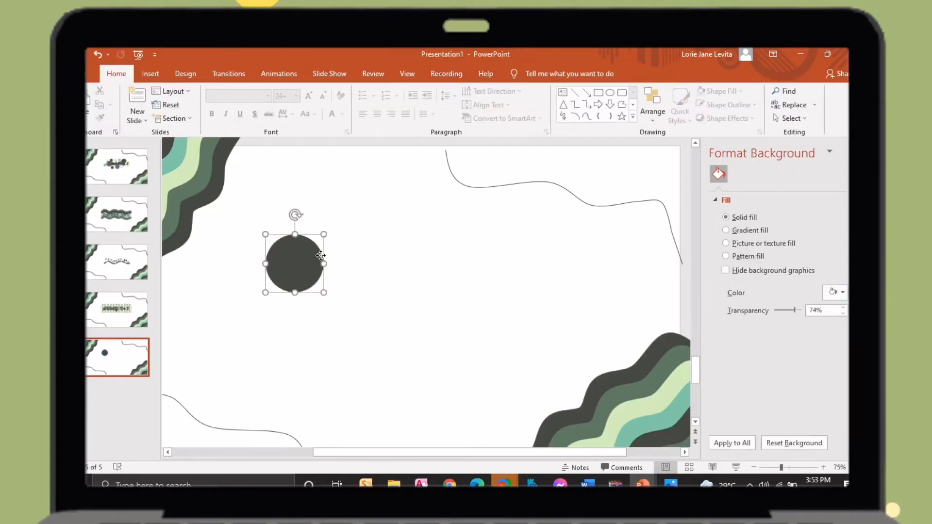
Overlap a light green circle and set the 'Activity No. 1' title font to Balbaleo with a shadow.
click(843, 321)
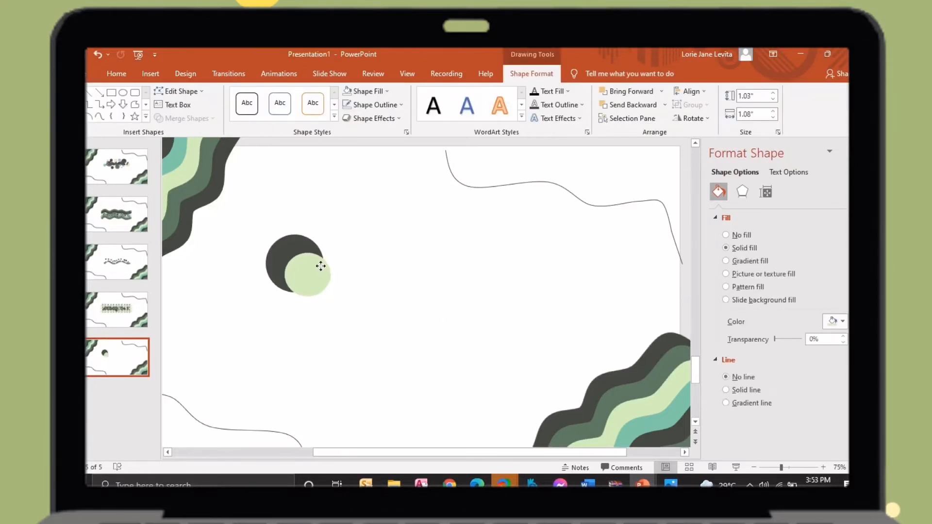
click(308, 282)
text(Activity  No. 1)
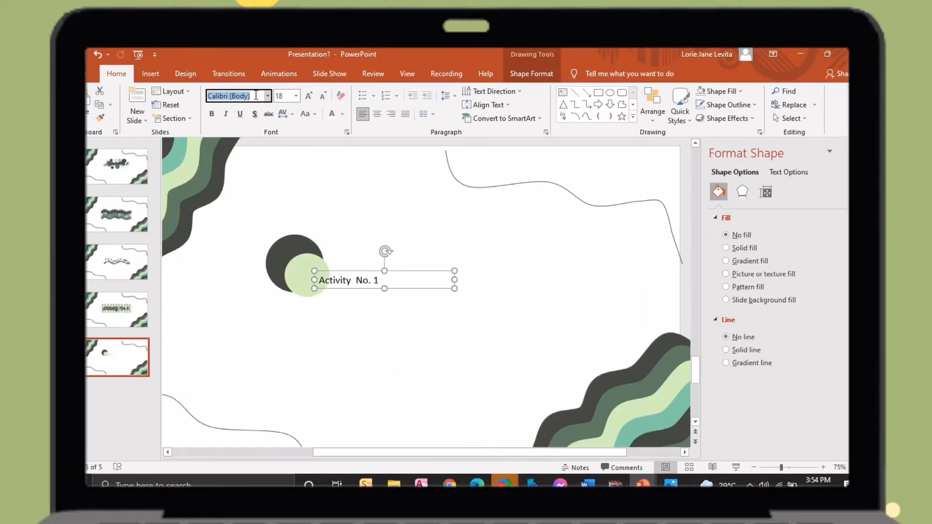
text(Balbaleo)
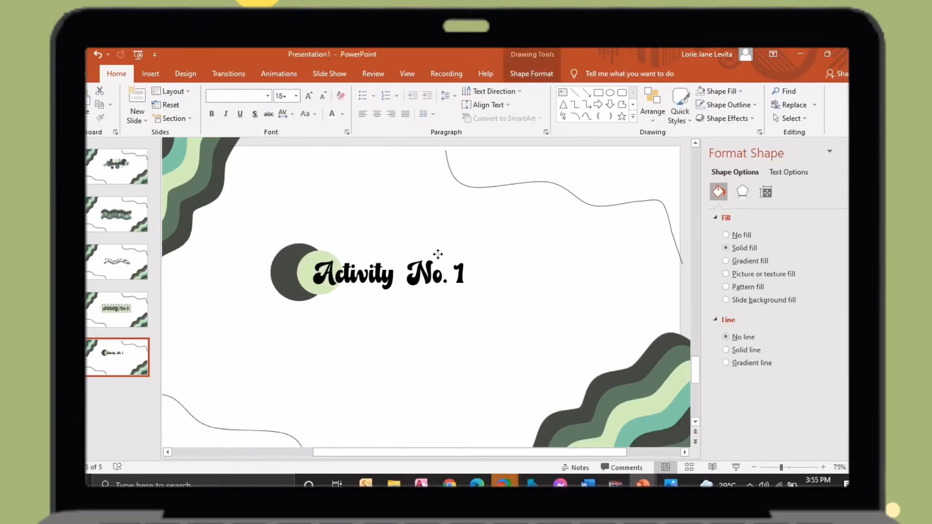
right_click(117, 356)
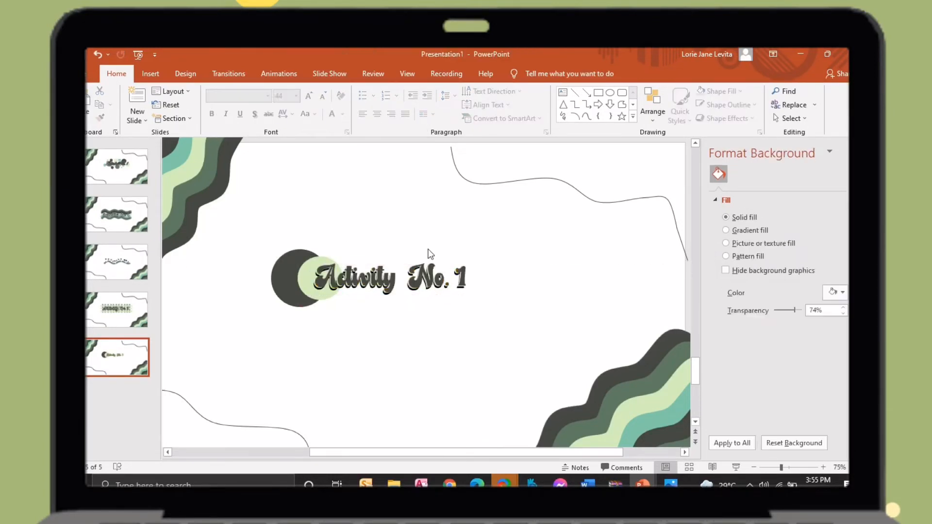
click(369, 277)
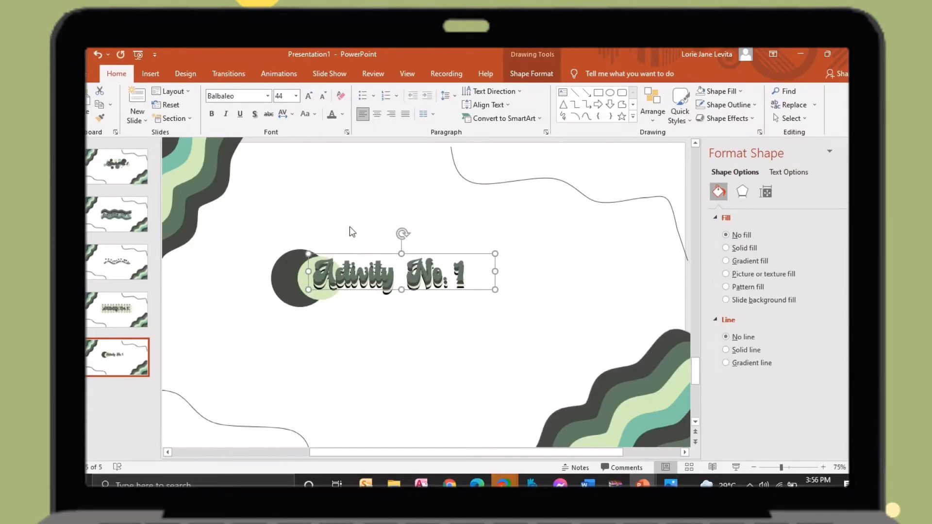
Colour the title letters green with a 3 pt outline and enlarge them beside the circles.
click(531, 74)
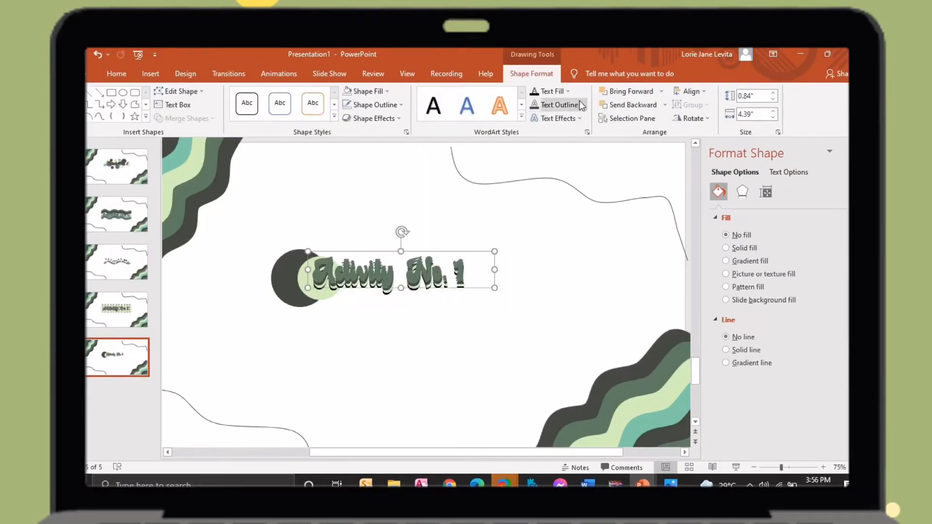
click(557, 104)
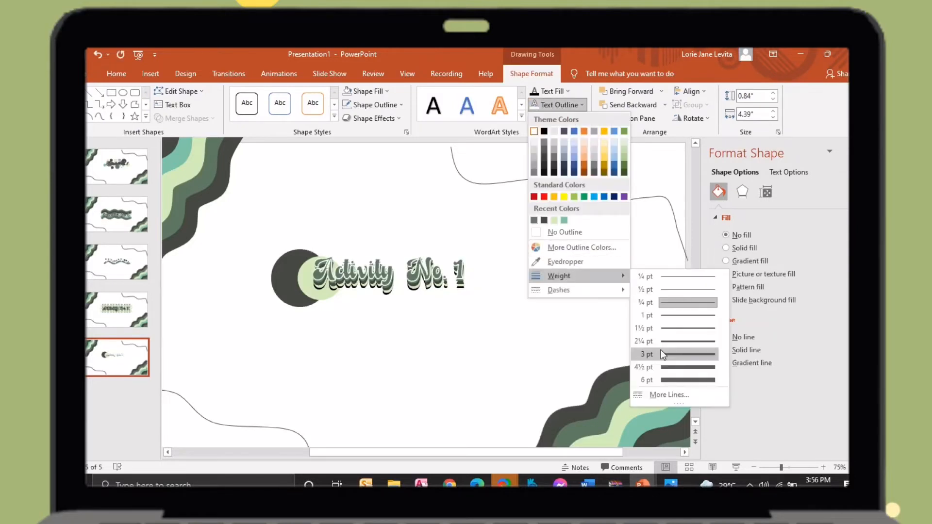
click(647, 354)
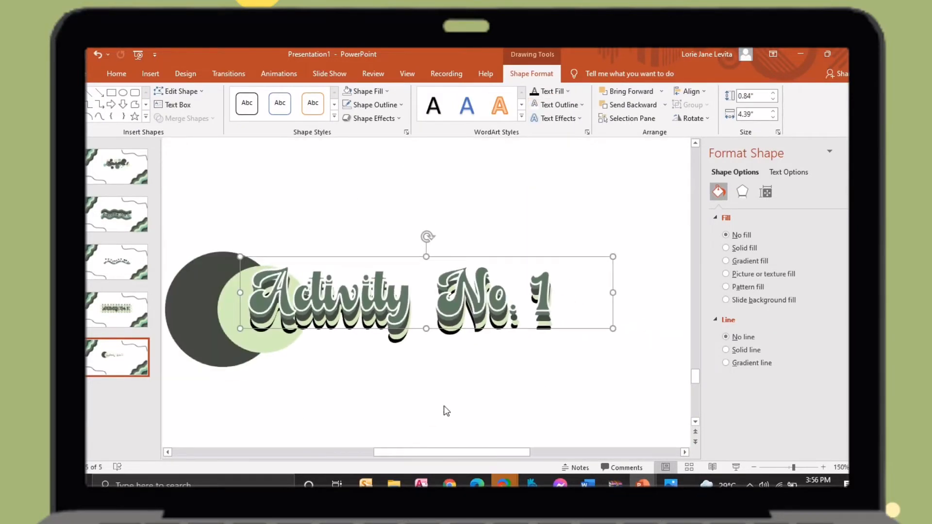
click(117, 73)
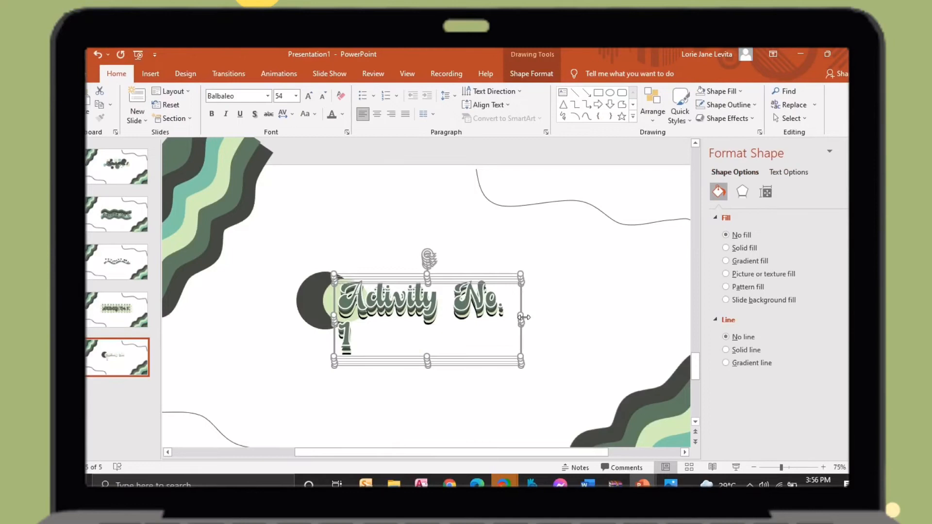
click(309, 97)
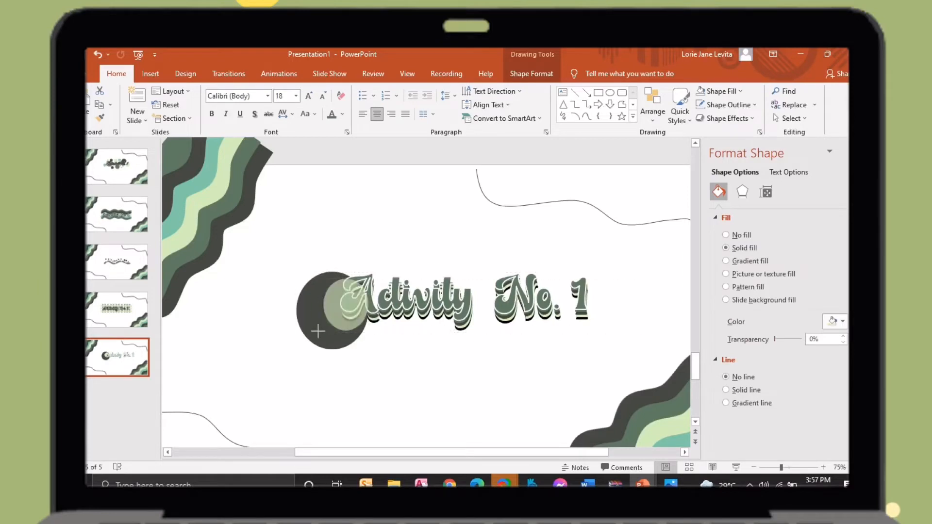
drag(333, 312, 318, 297)
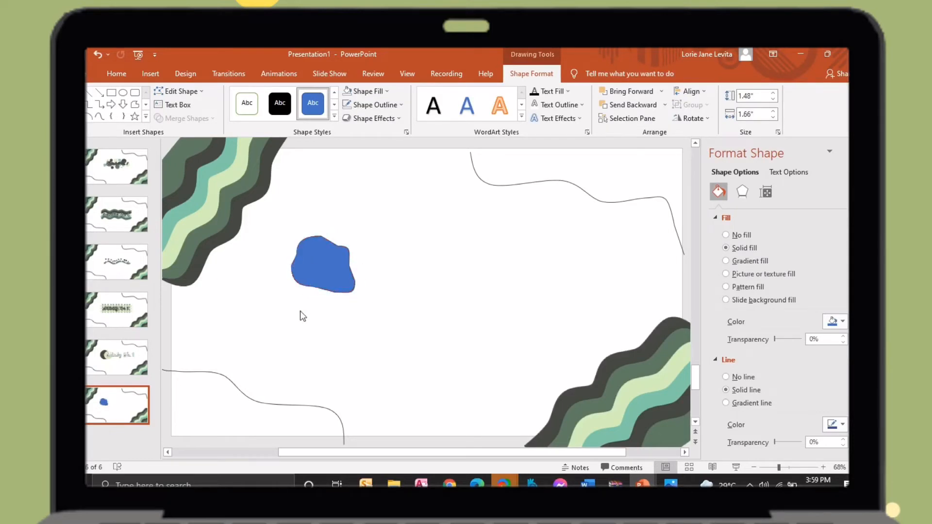
Colour the blobs green, duplicate one, remove their outlines and cluster them at the slide centre.
click(372, 105)
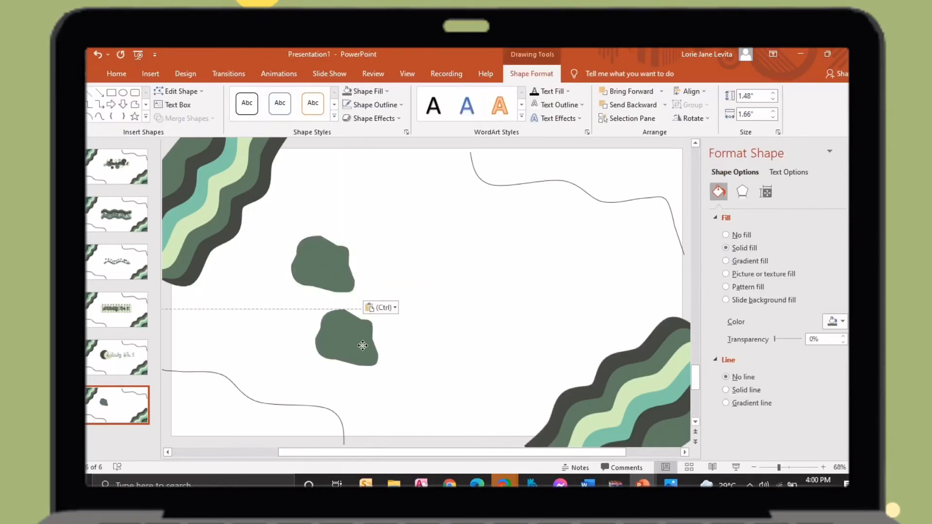
drag(362, 346, 330, 325)
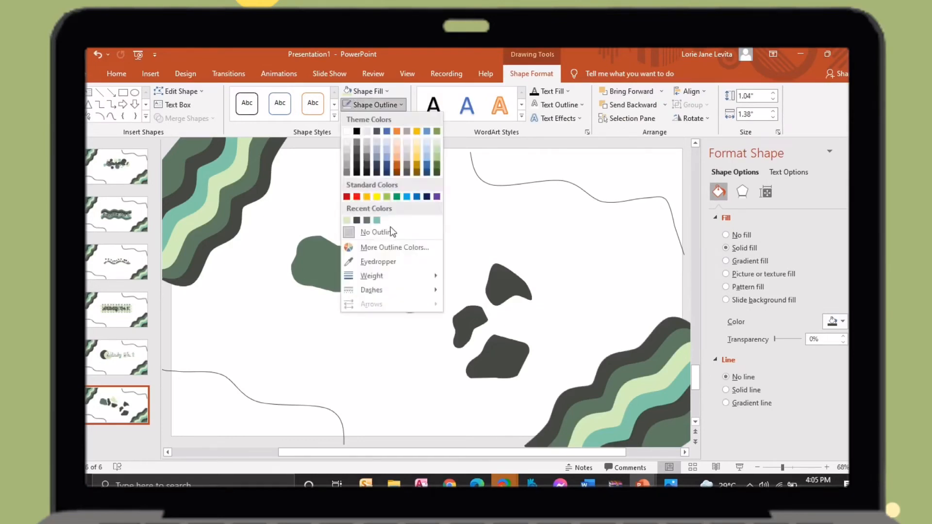
click(377, 232)
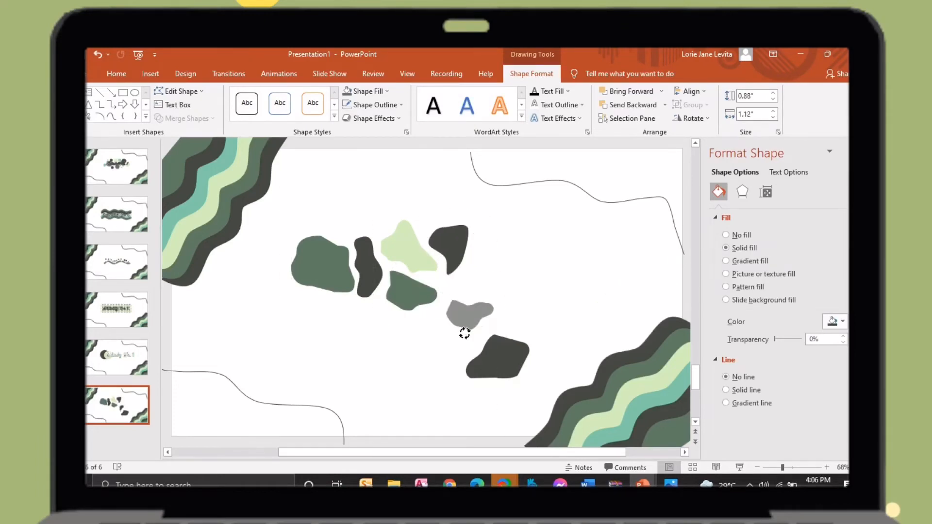
click(366, 91)
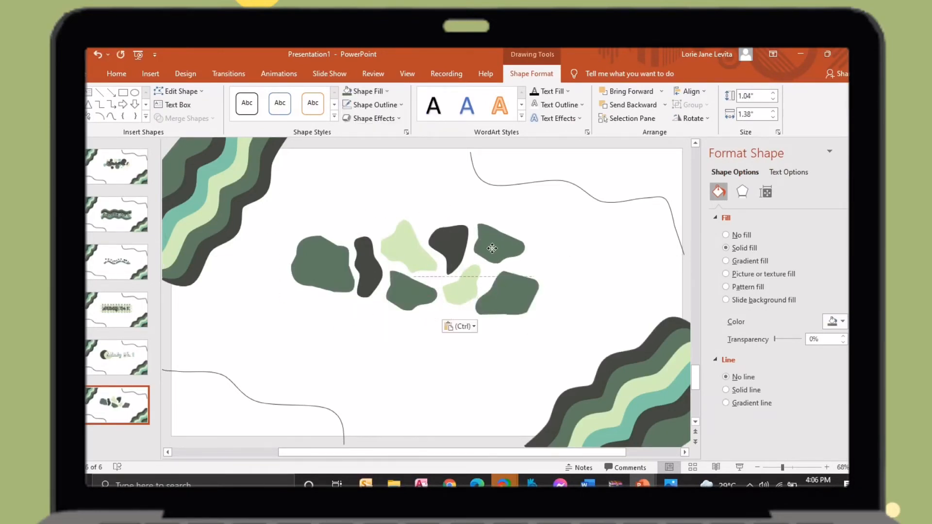
drag(493, 249, 467, 292)
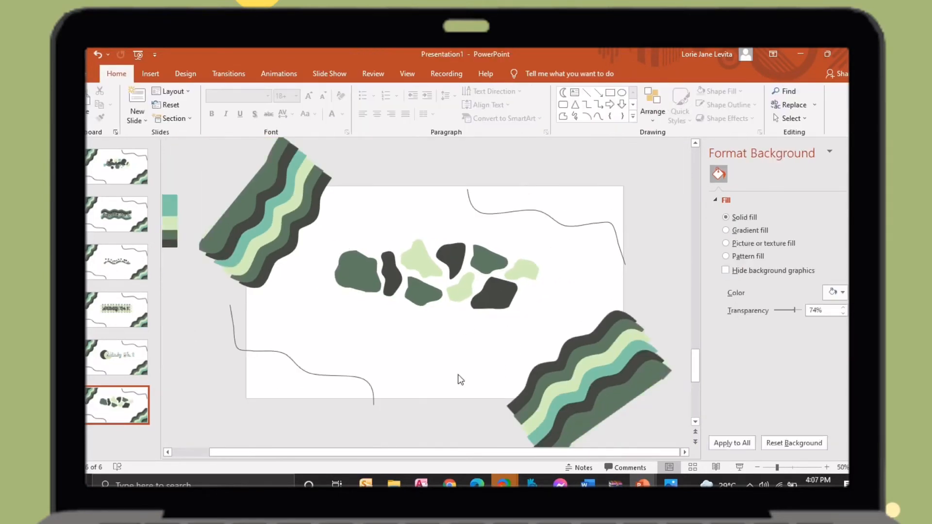
Add a large Keep on Truckin 'Activity No. 1' title over the blobs with a light outline and dark green fill.
click(493, 268)
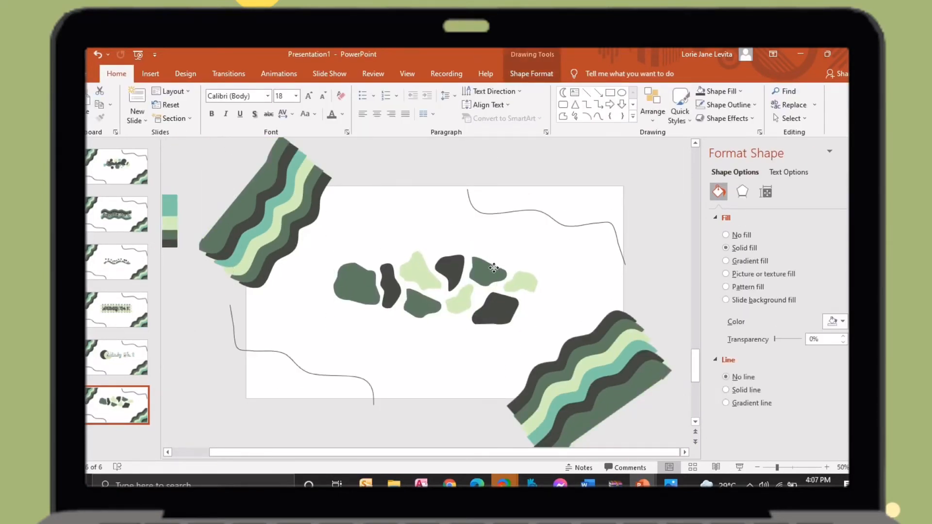
click(727, 234)
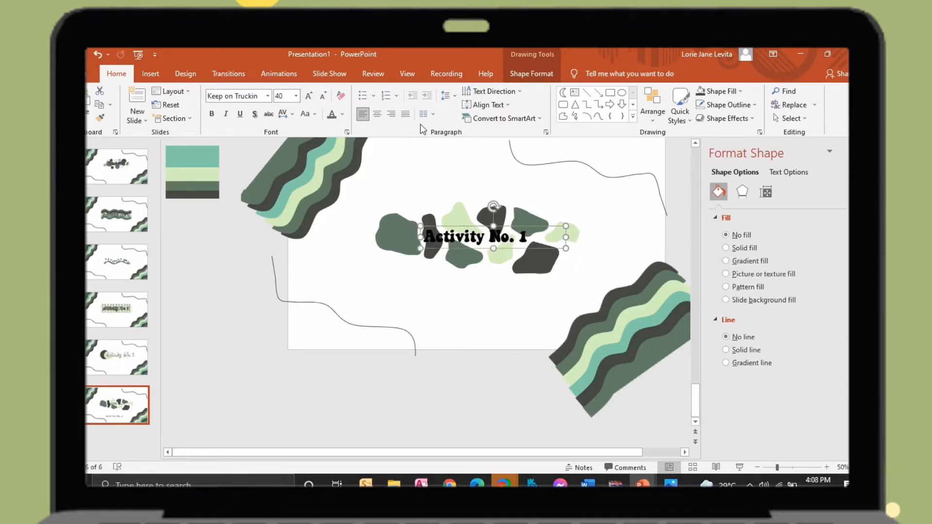
click(309, 96)
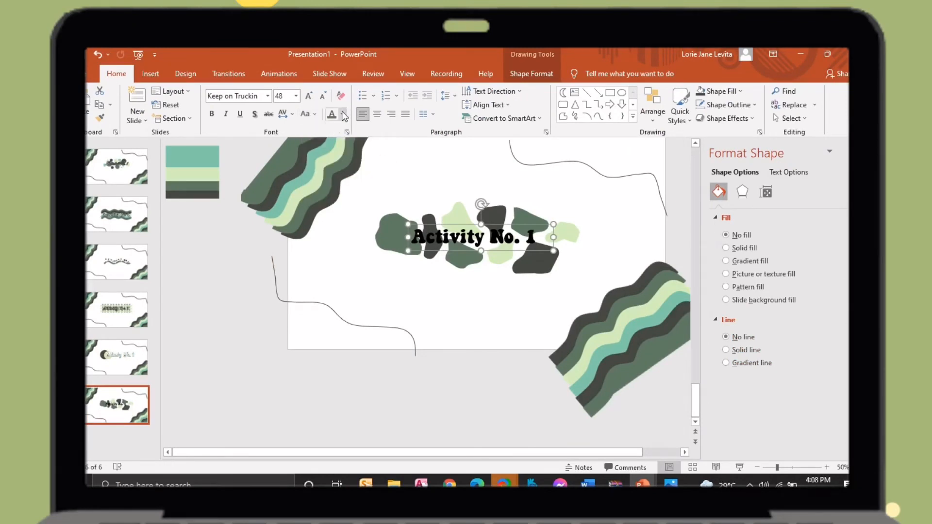
click(582, 105)
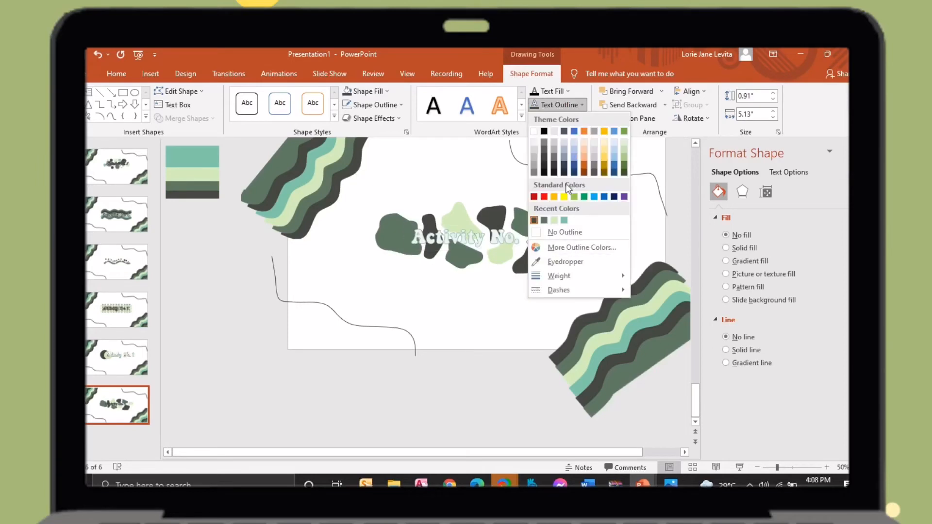
click(549, 92)
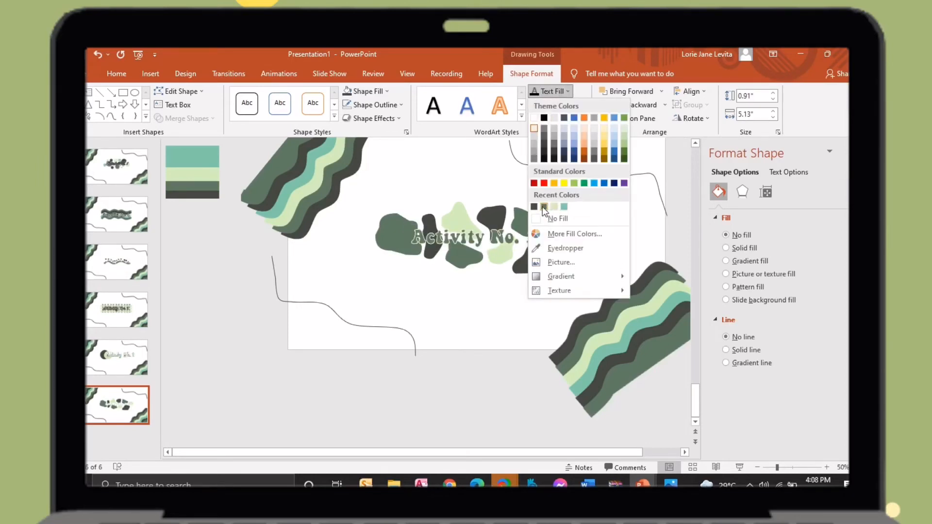
click(555, 118)
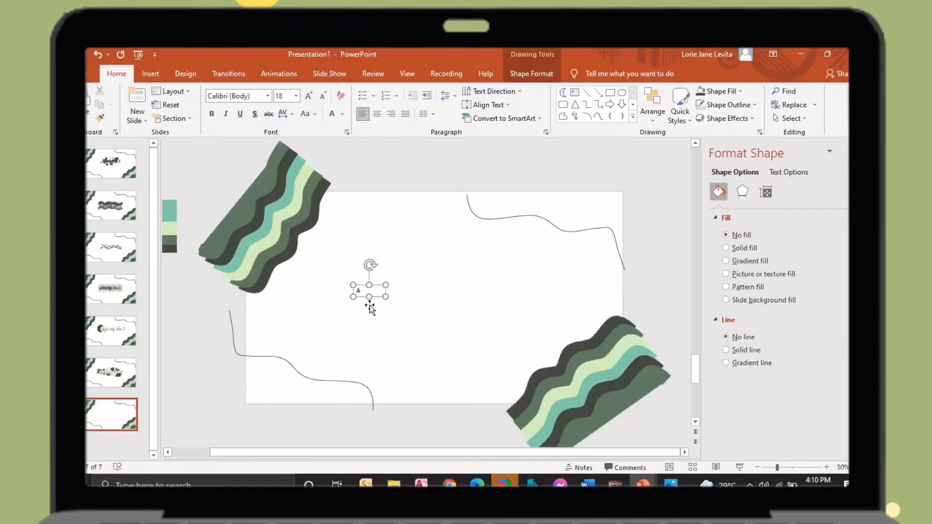
Add a big 'Activity No.1' title in Sunday Best with a 'VECTORS AND SCALAR' subtitle beneath.
text(Activity No.1)
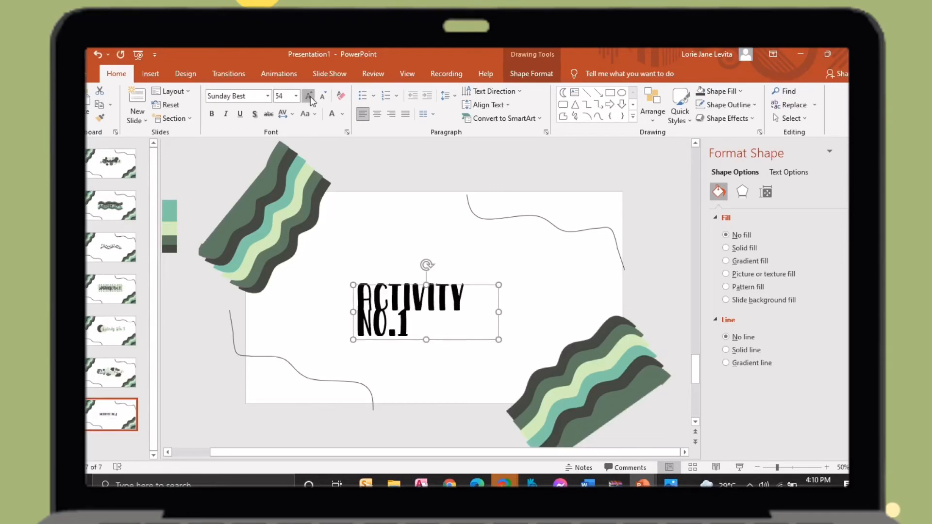
click(309, 96)
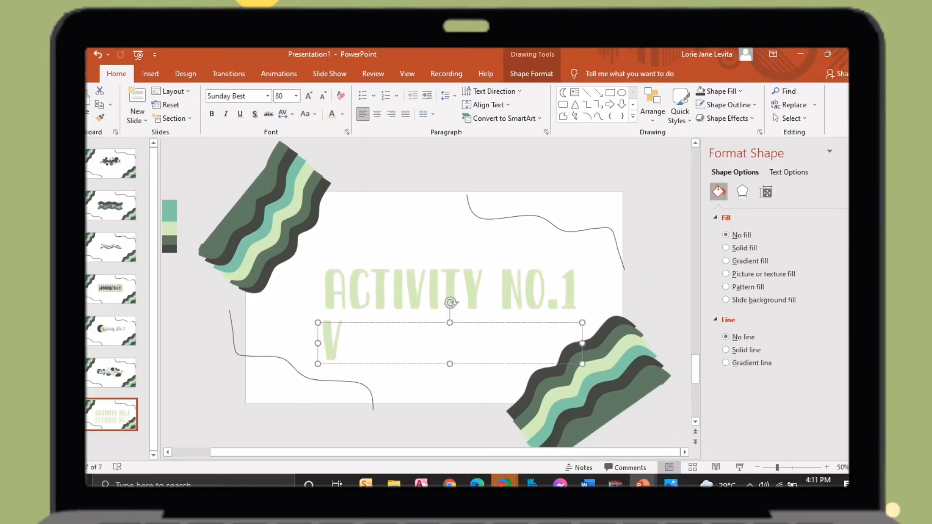
text(VECTORS AND SCALAR)
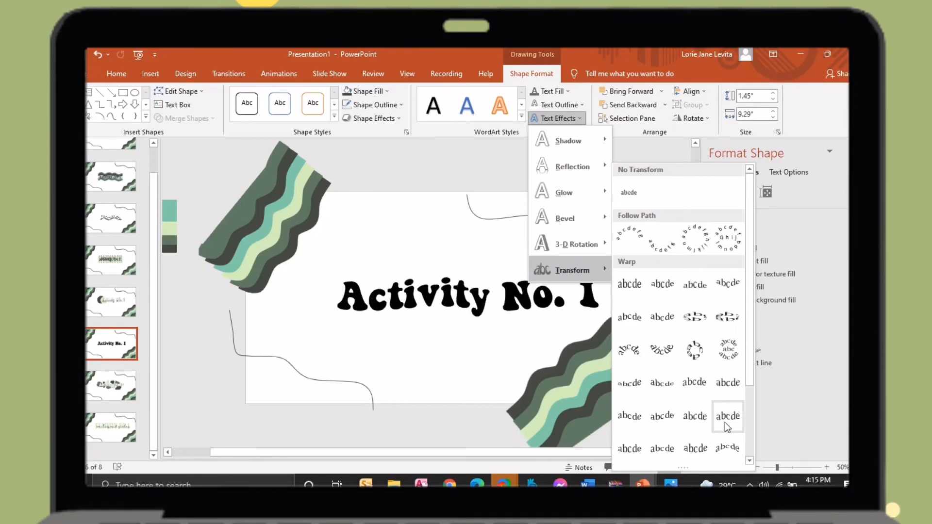
Apply a Transform warp to the sixth slide's title and recolour it light green for a layered look.
click(365, 91)
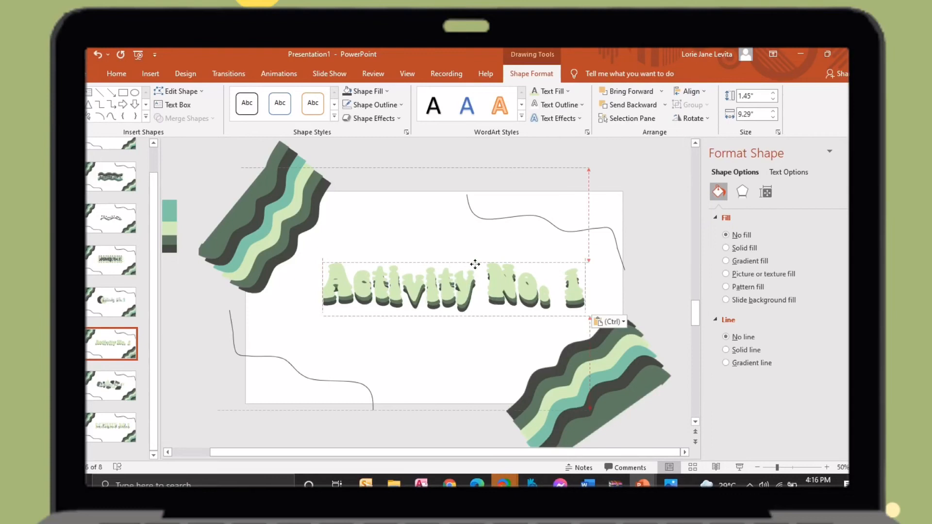
click(550, 91)
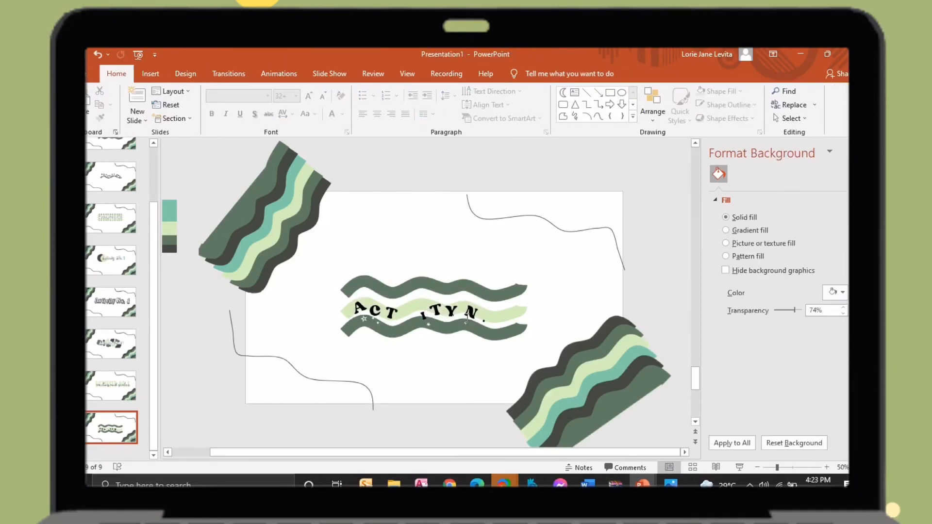
Paste and position letter text boxes along the wave to spell ACTIVITY, removing the extra N.
click(387, 309)
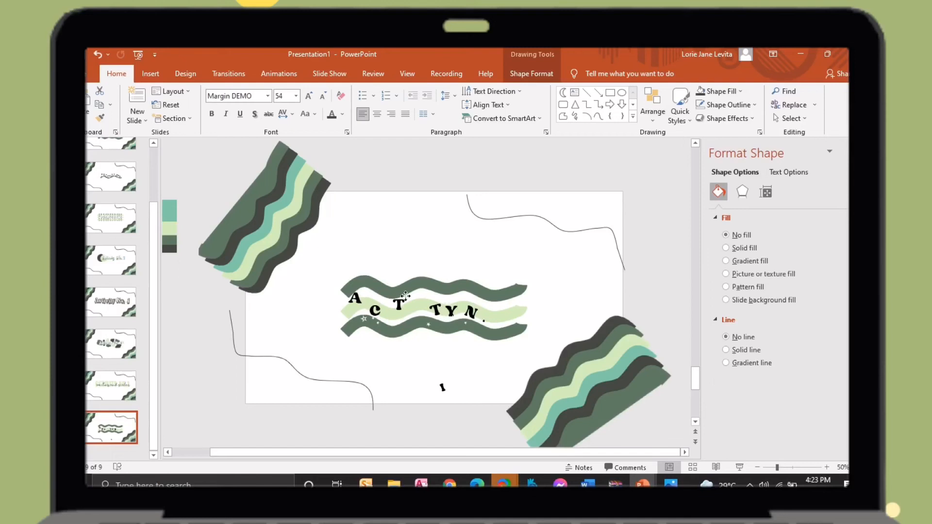
click(373, 311)
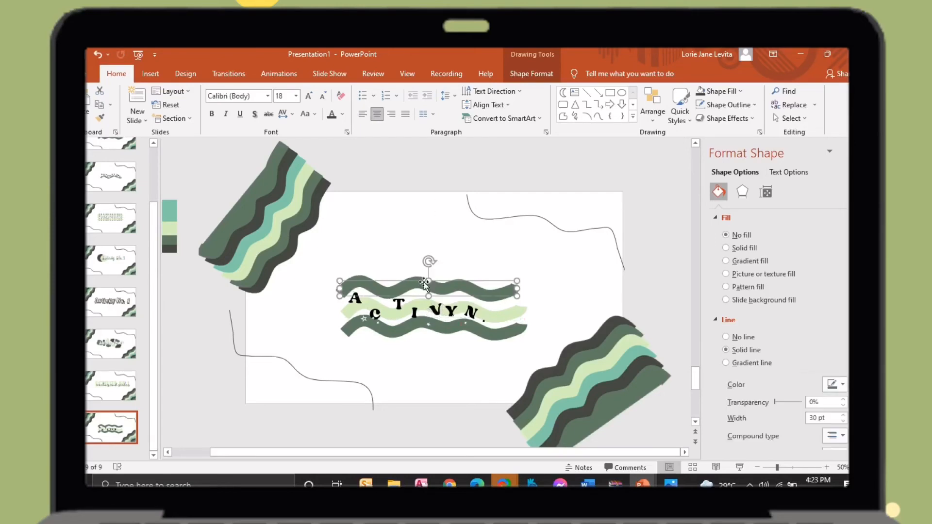
click(726, 337)
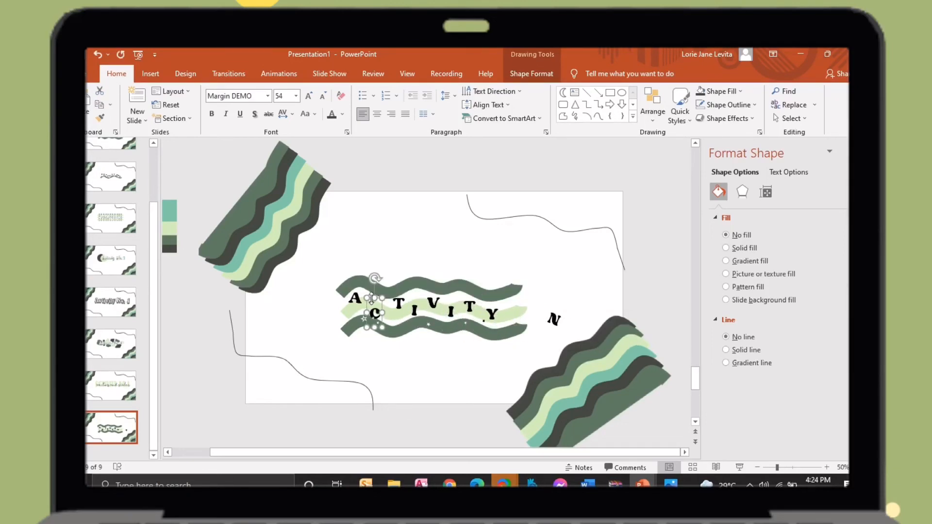
click(589, 381)
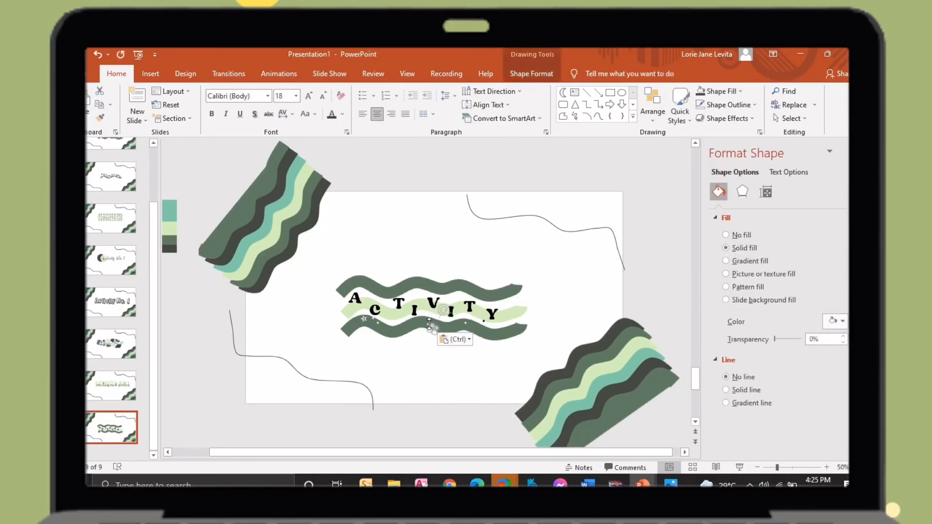
click(831, 467)
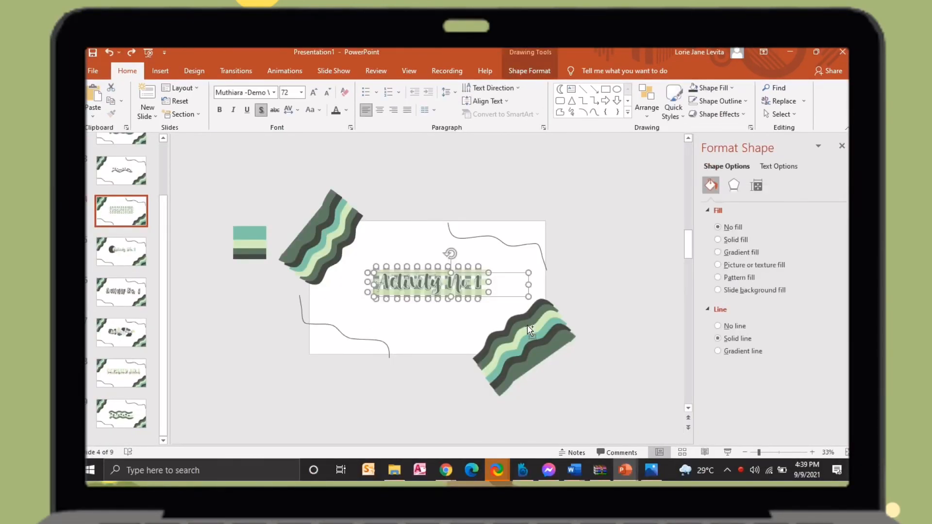
mouse_move(586, 460)
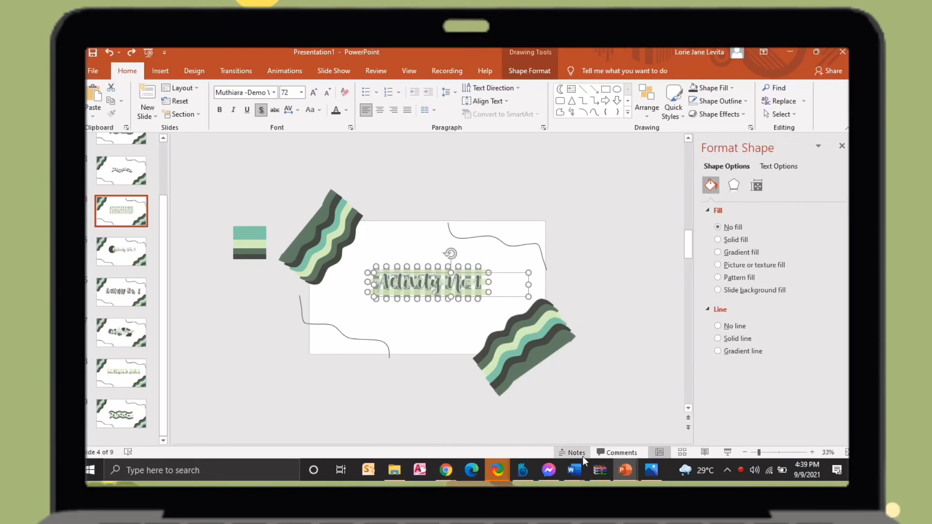
Paste the copied wavy-band slide into the Word page as a picture beside the other designs.
click(573, 470)
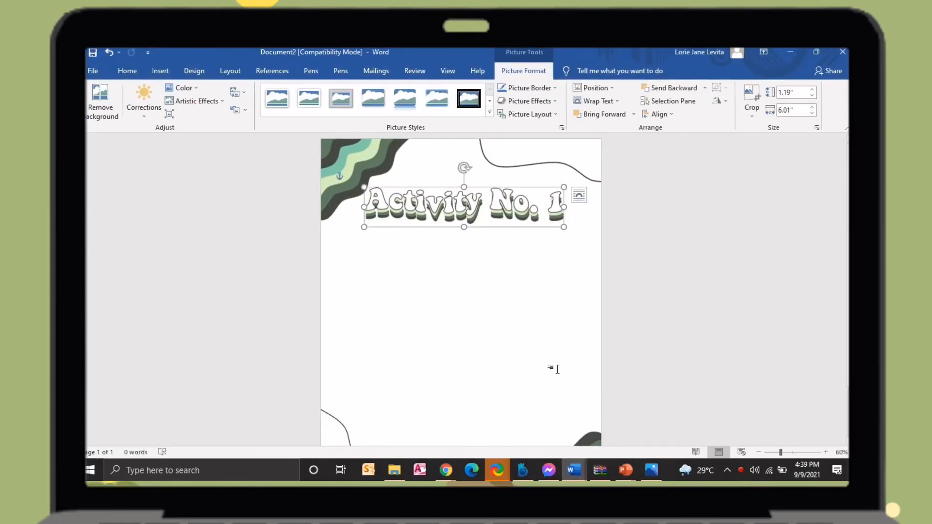
right_click(558, 374)
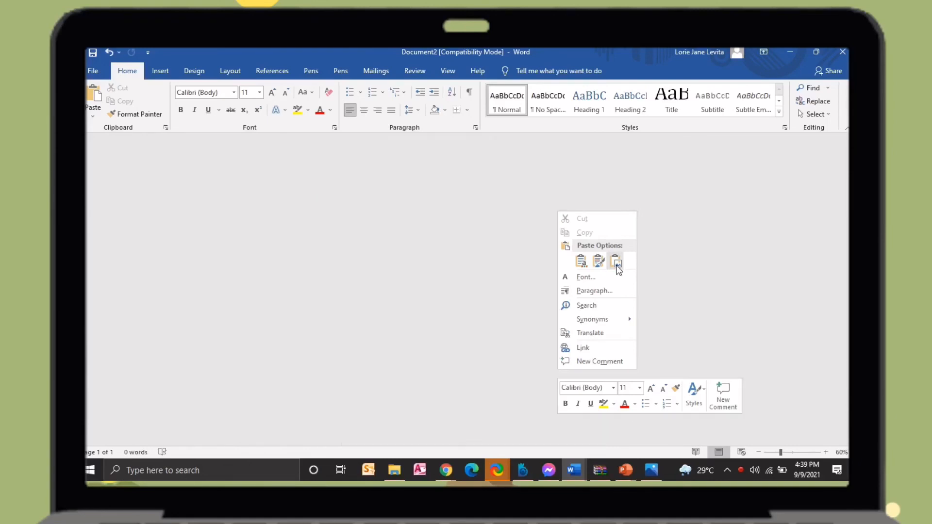
click(616, 261)
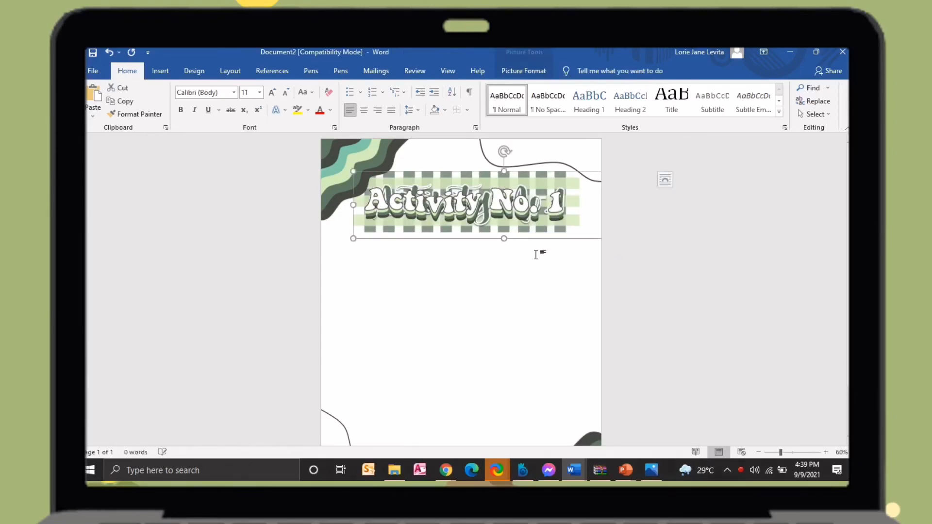
click(523, 71)
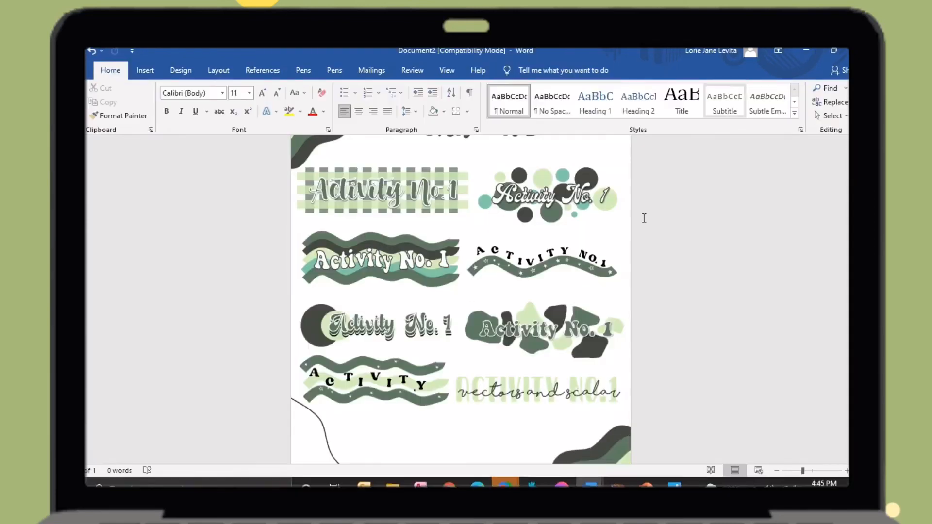
scroll(down, 3)
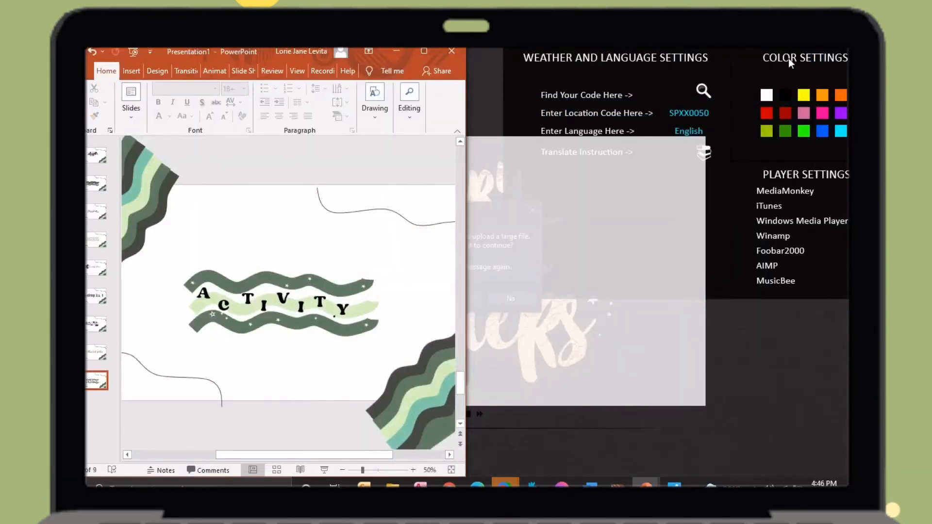
Maximize the PowerPoint window so the ninth slide fills the screen.
click(423, 51)
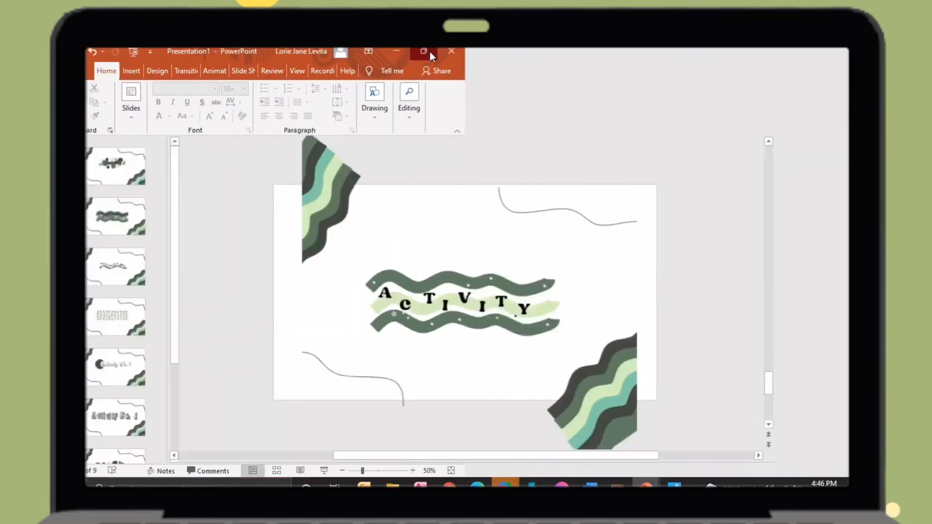
click(423, 52)
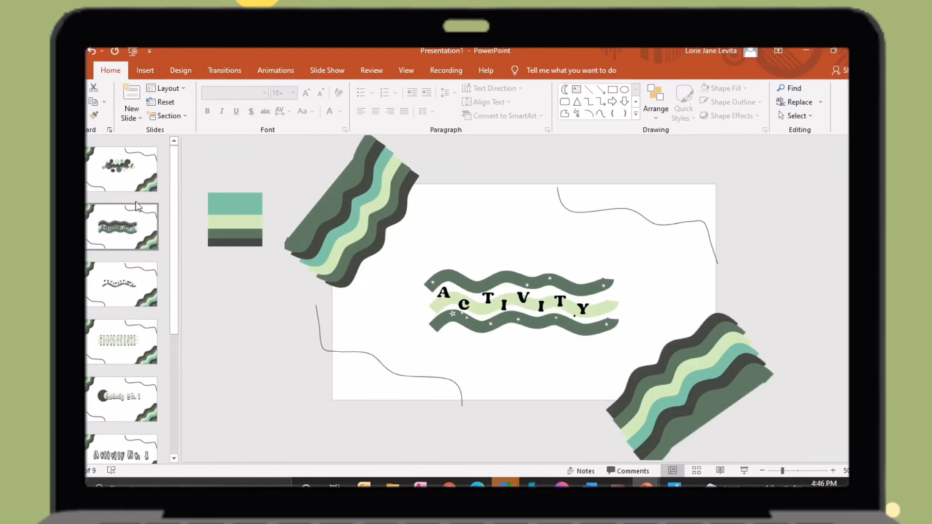